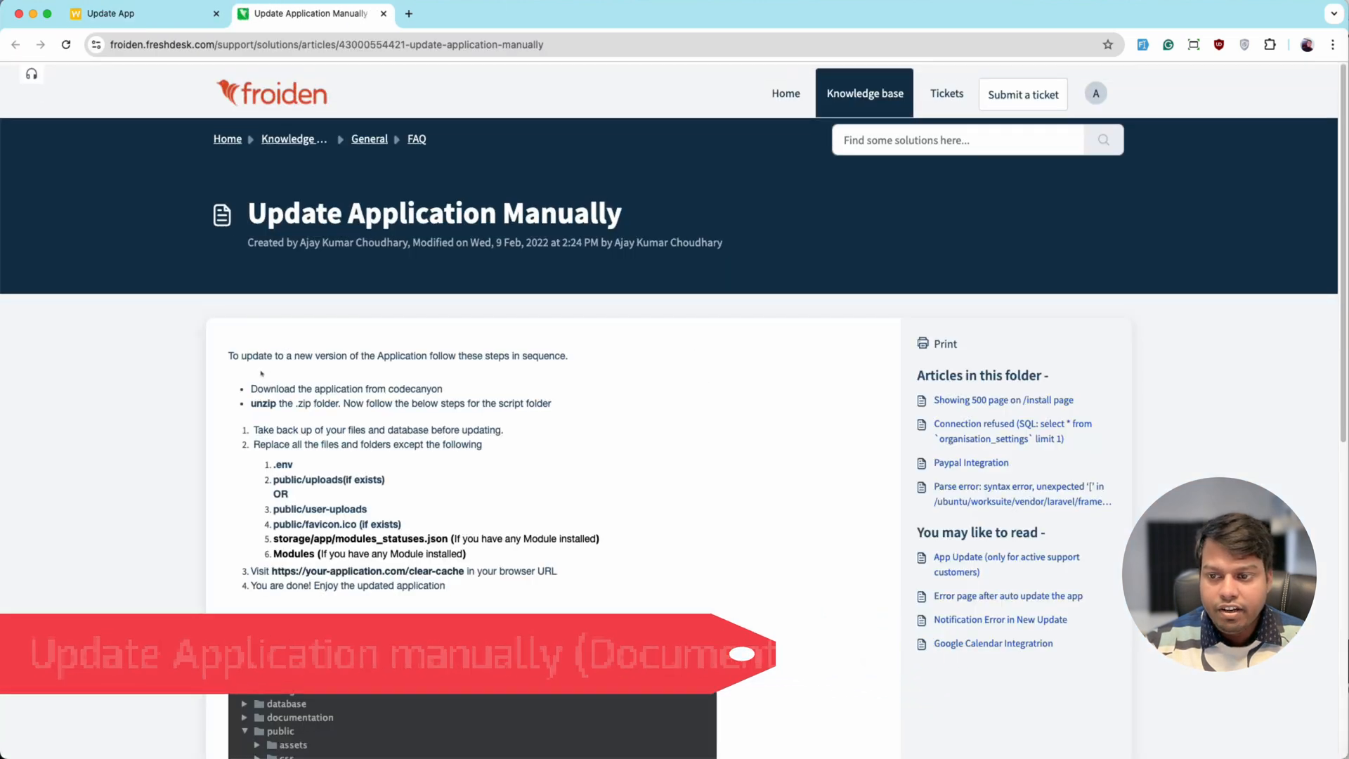
# Review the update guide's excluded-files list, noting .env and Modules
pyautogui.scroll(-3)
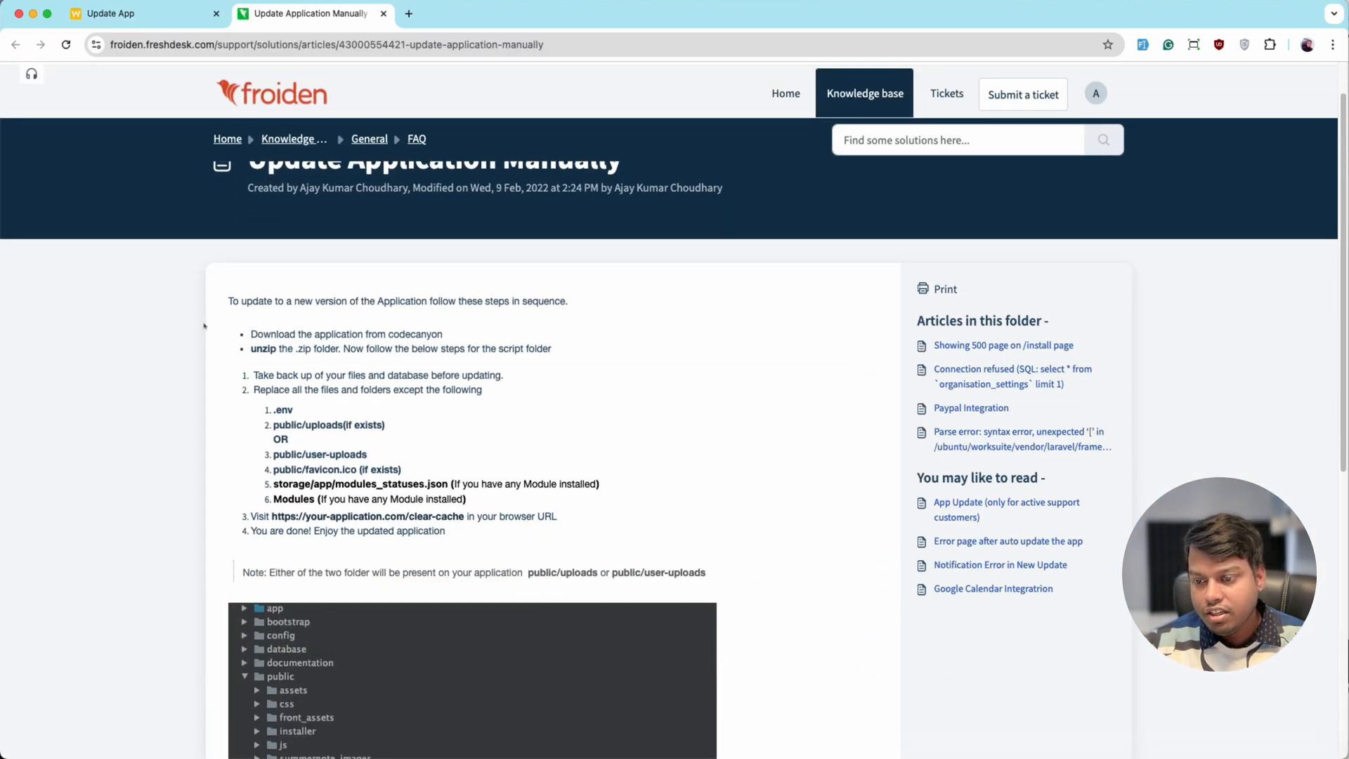
pyautogui.scroll(-3)
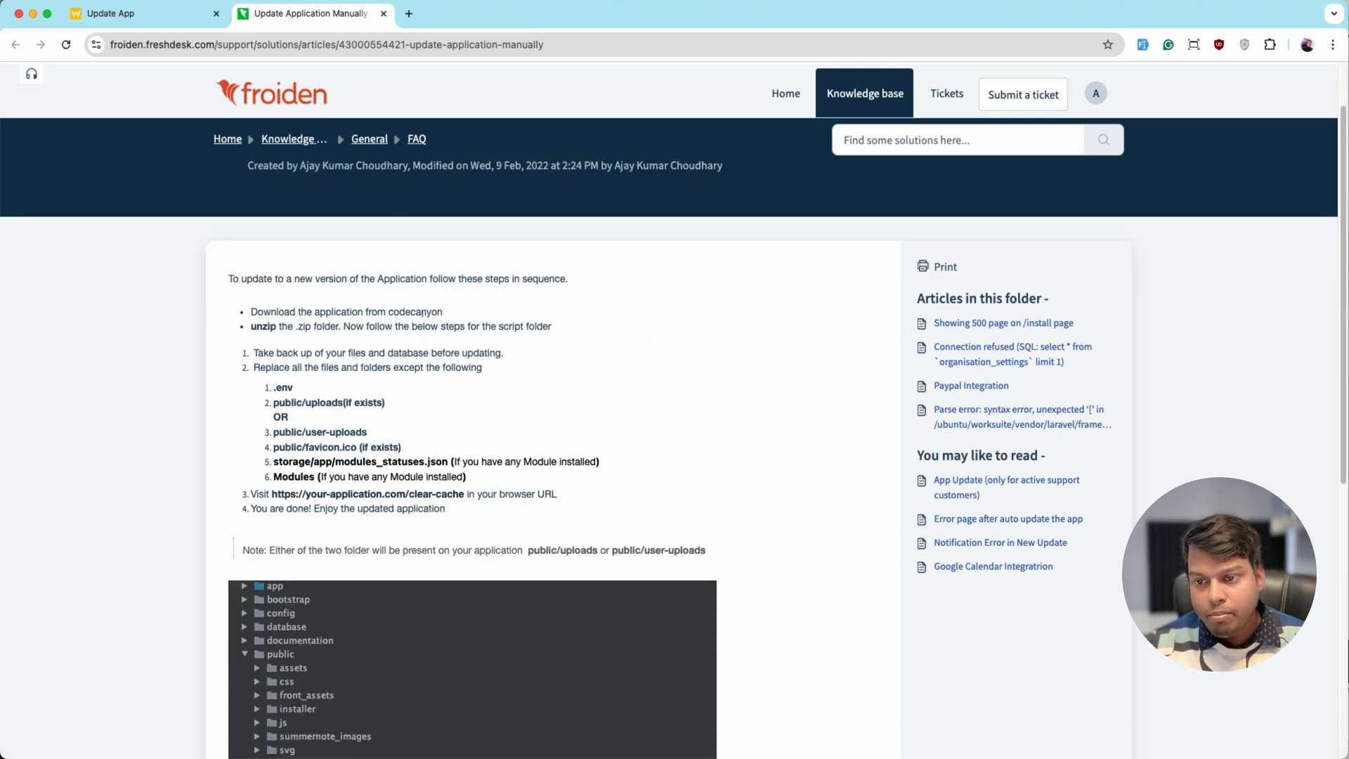
pyautogui.scroll(-3)
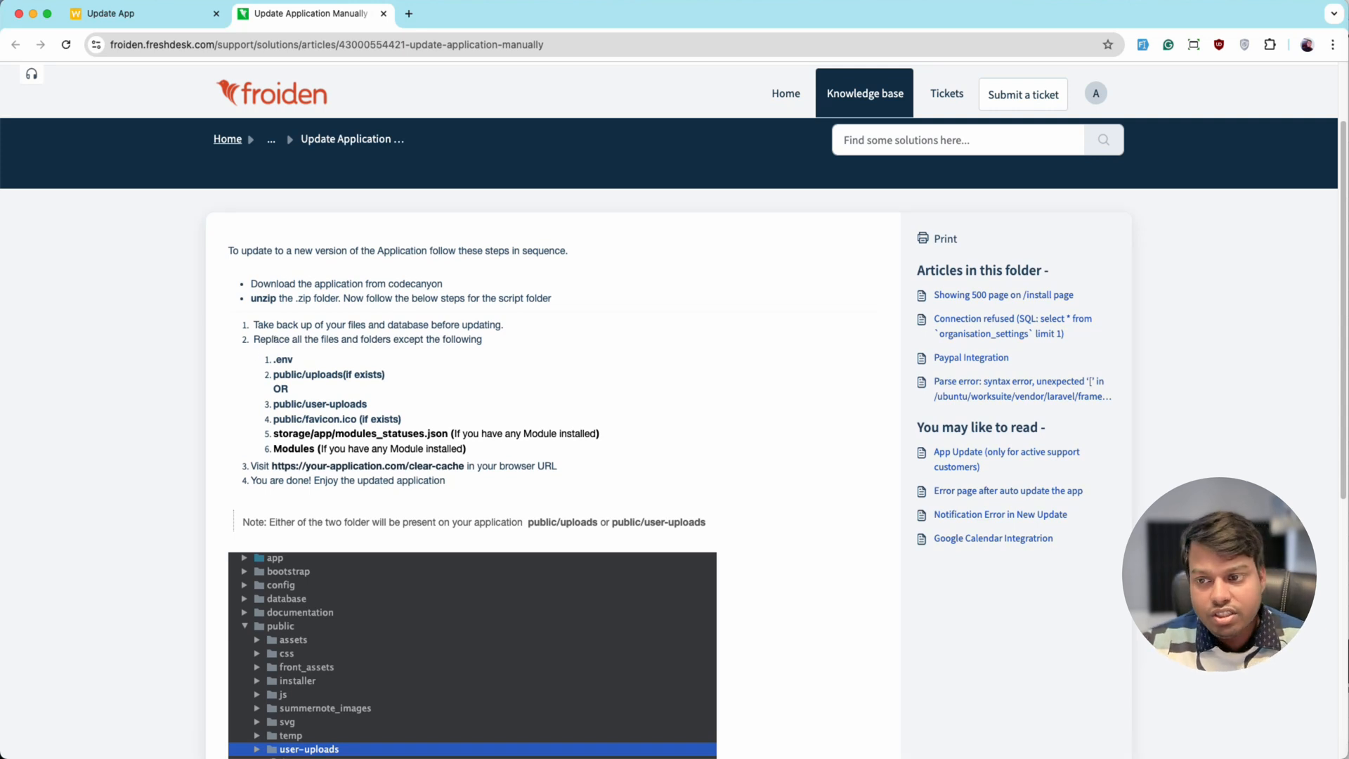
pyautogui.moveTo(255, 324); pyautogui.dragTo(436, 324)
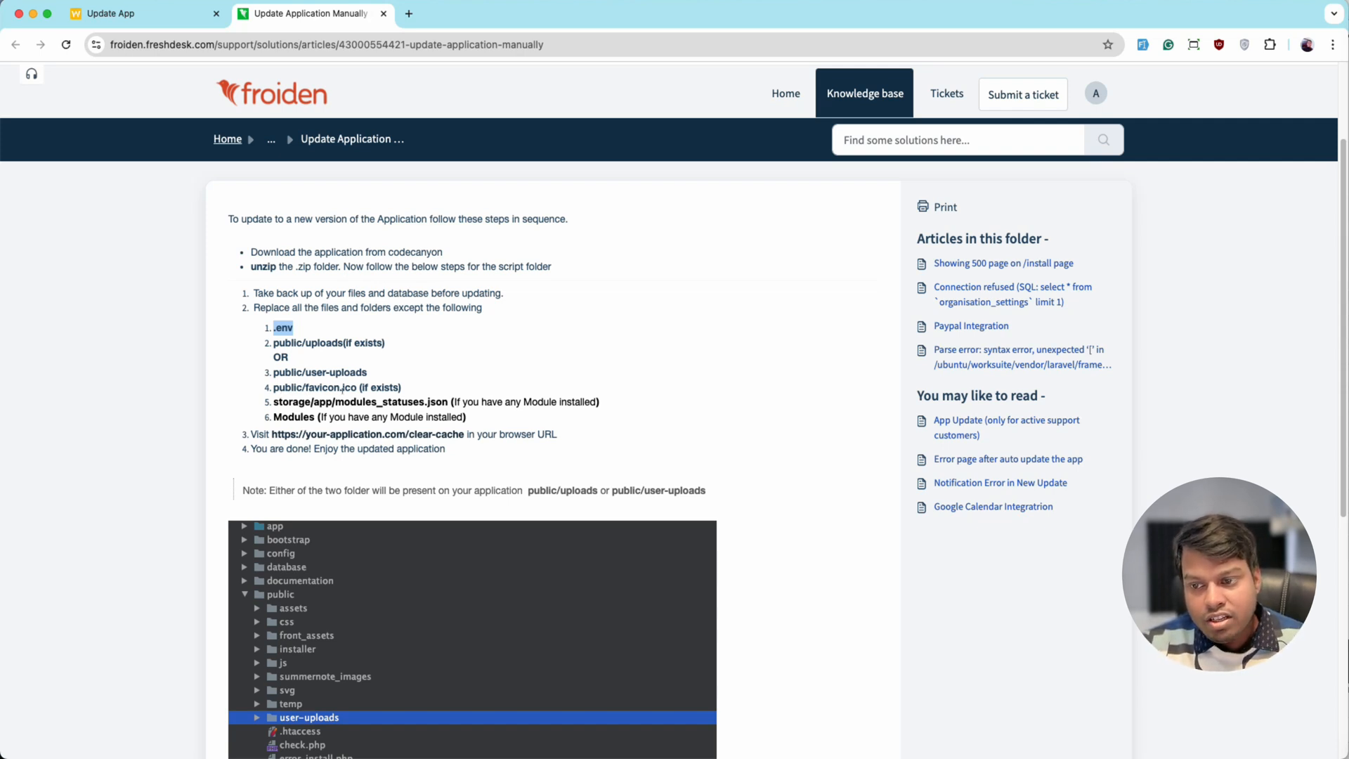
pyautogui.scroll(-3)
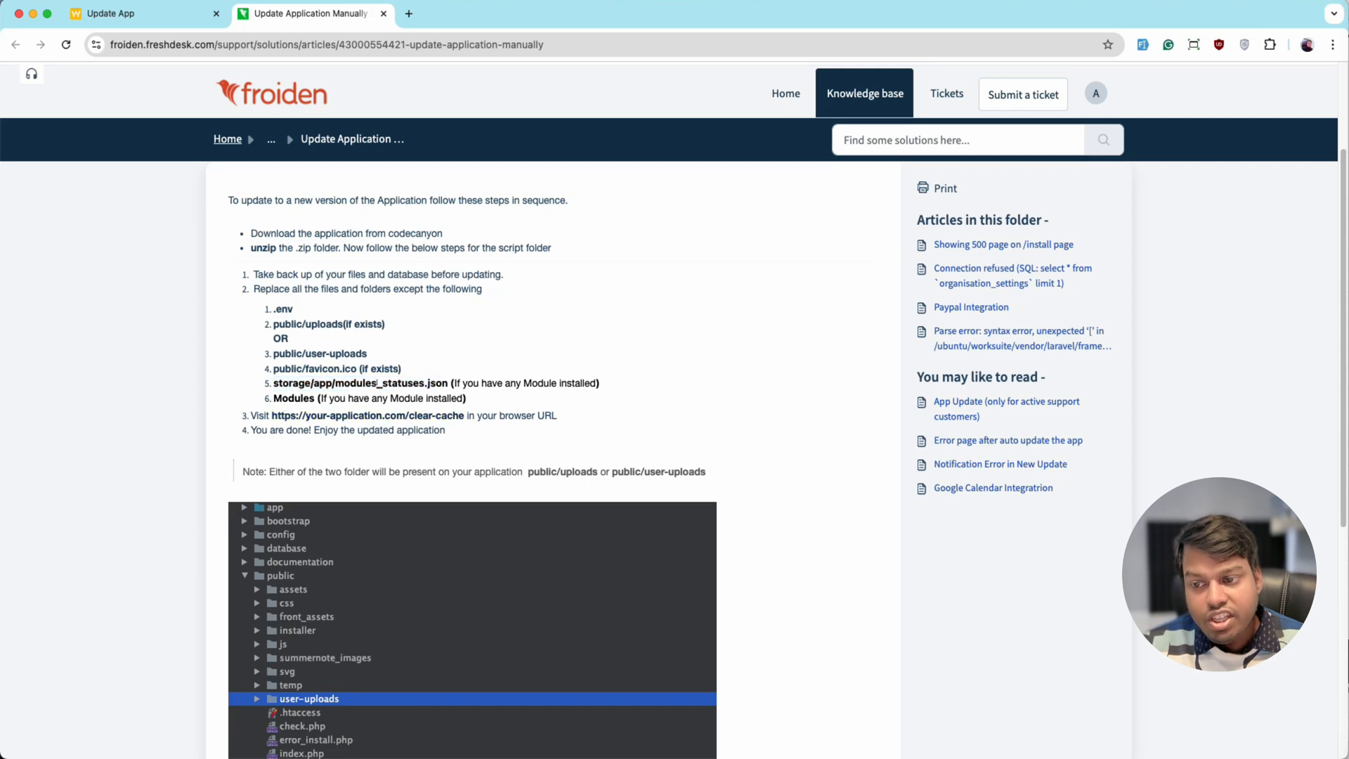
pyautogui.doubleClick(292, 397)
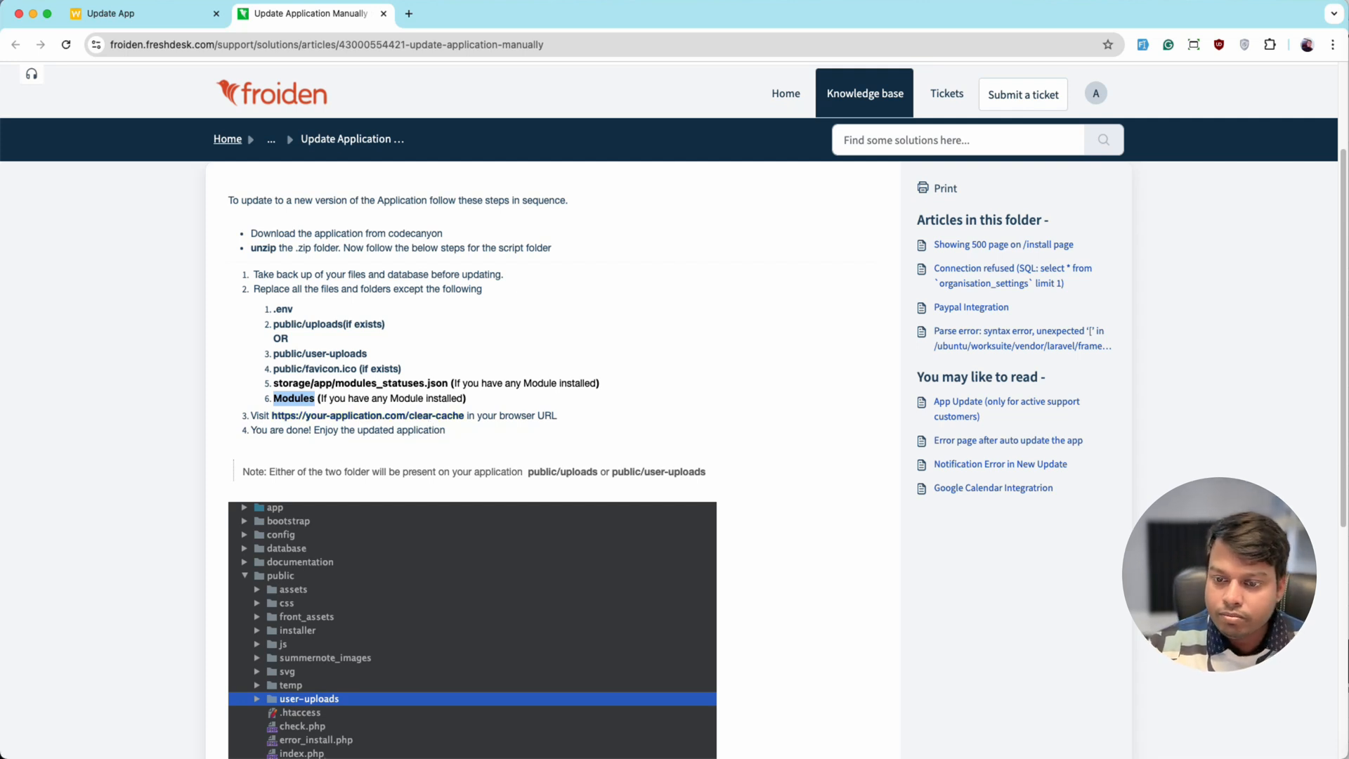
pyautogui.moveTo(100, 714)
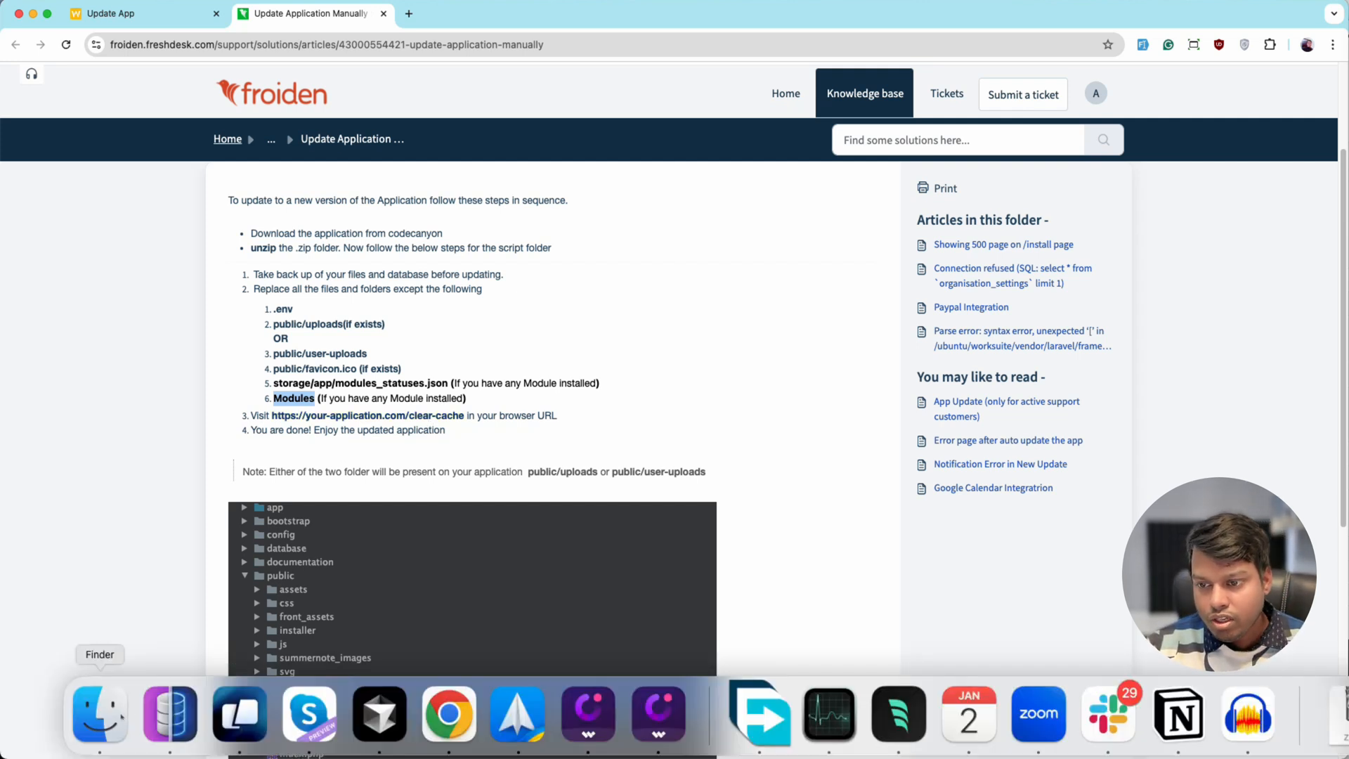
# Unzip the Worksuite zip in Downloads and enter the worksuite-new-5.4.9 folder
pyautogui.click(99, 712)
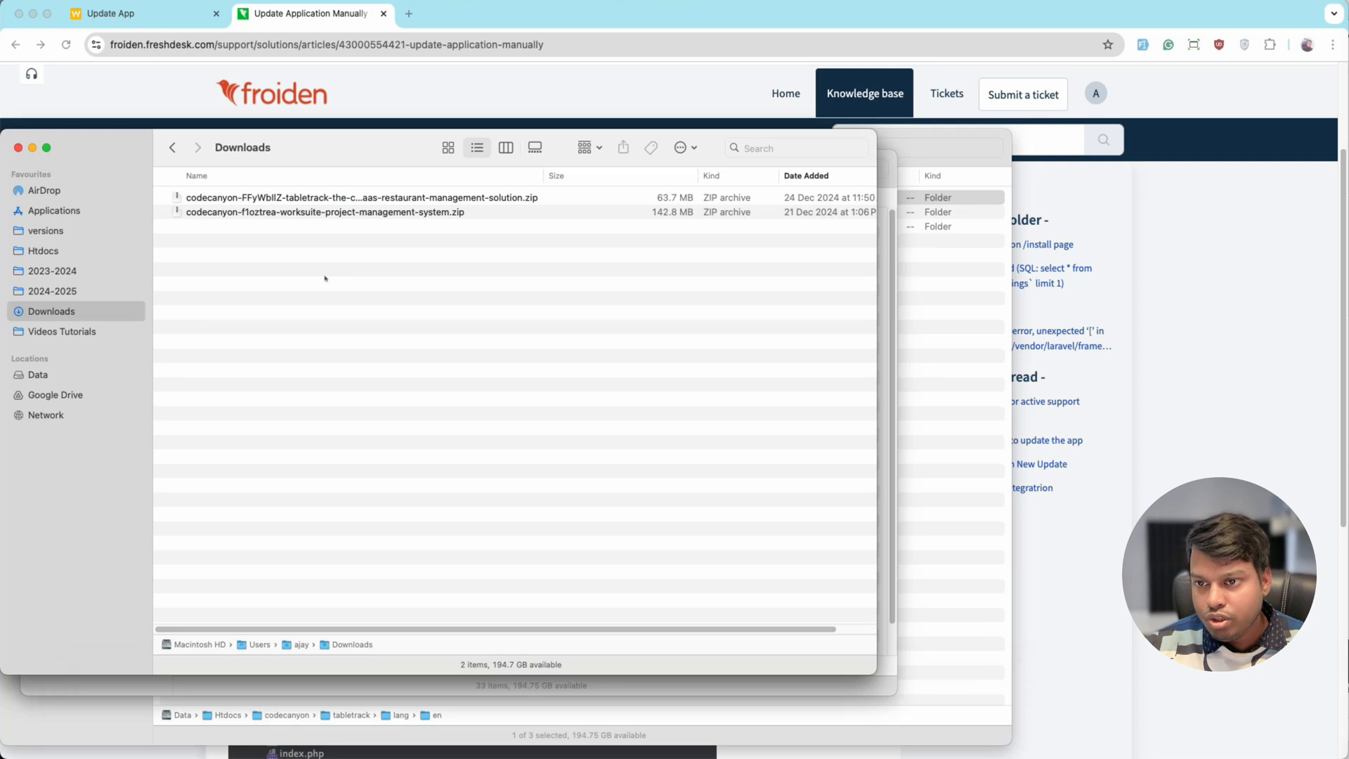
pyautogui.click(325, 212)
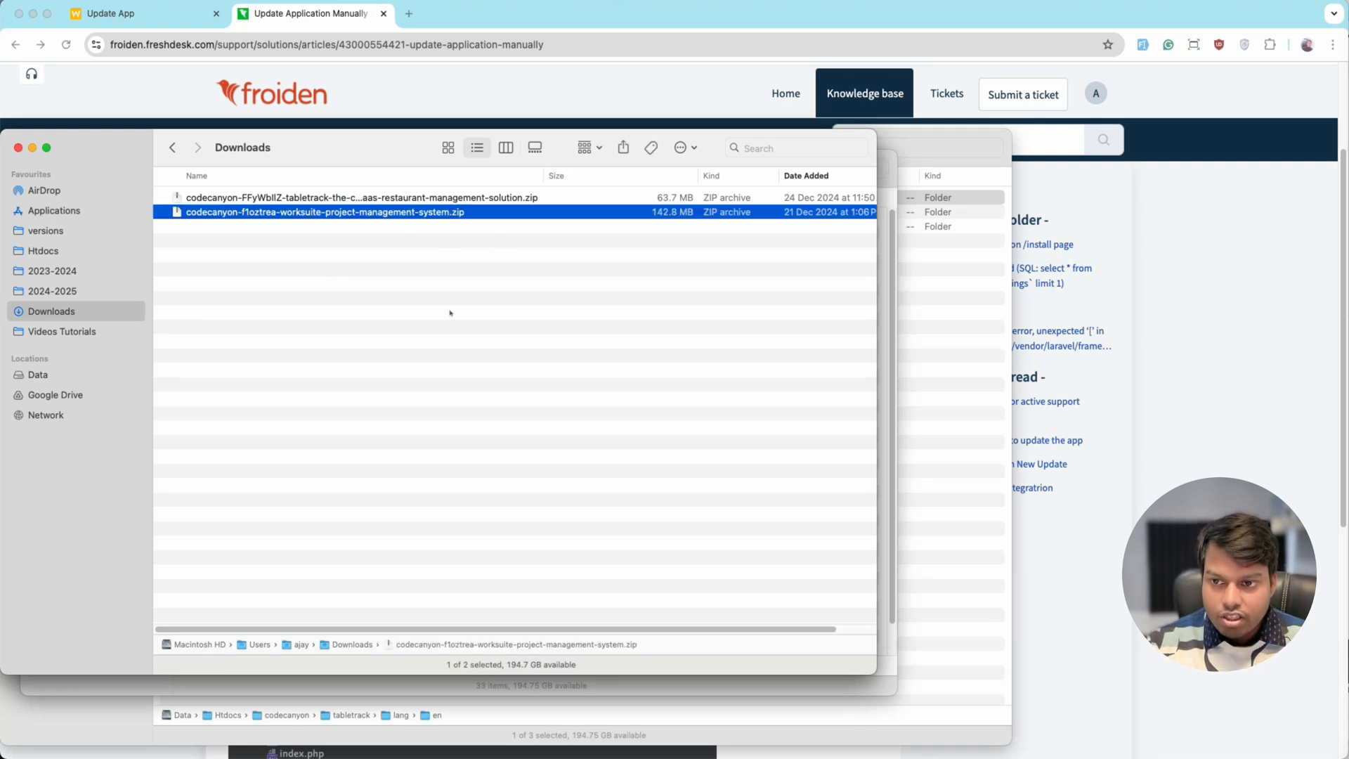
pyautogui.moveTo(548, 178)
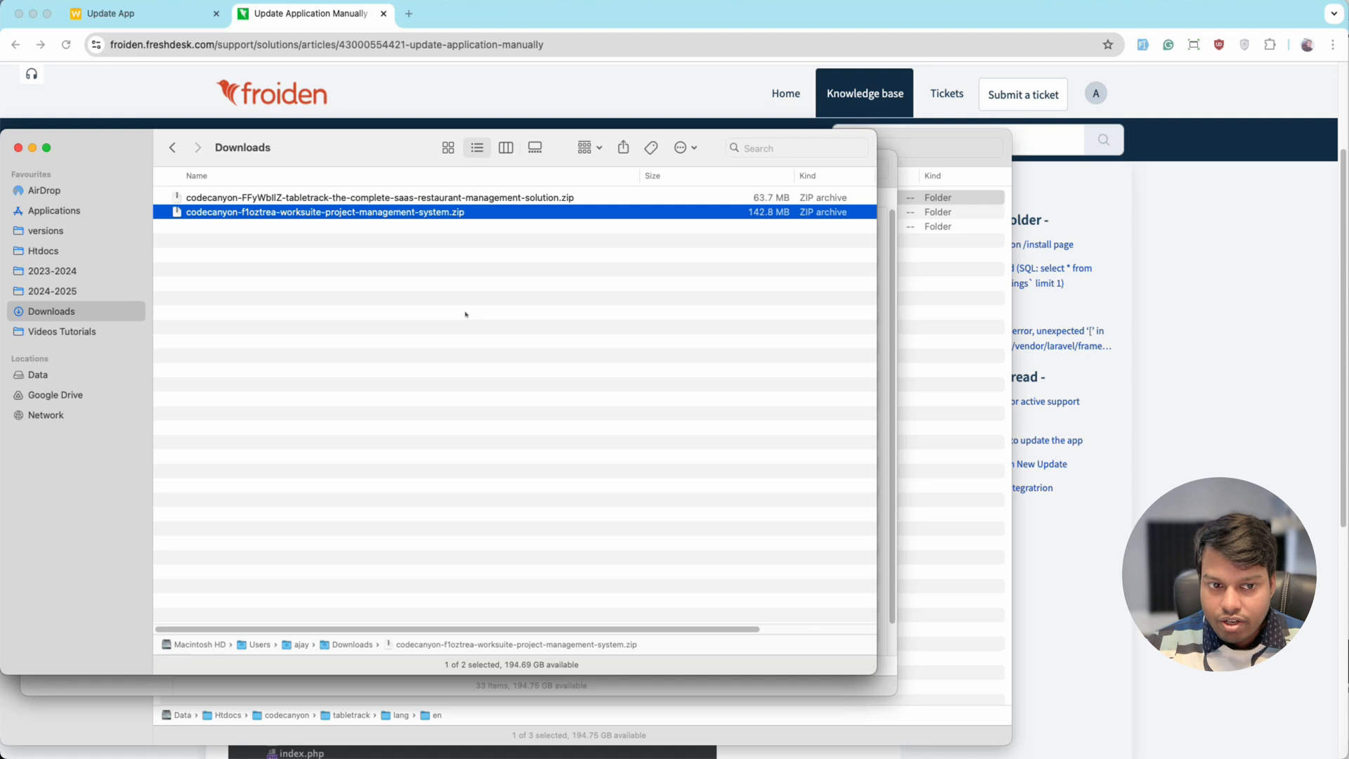
pyautogui.doubleClick(324, 212)
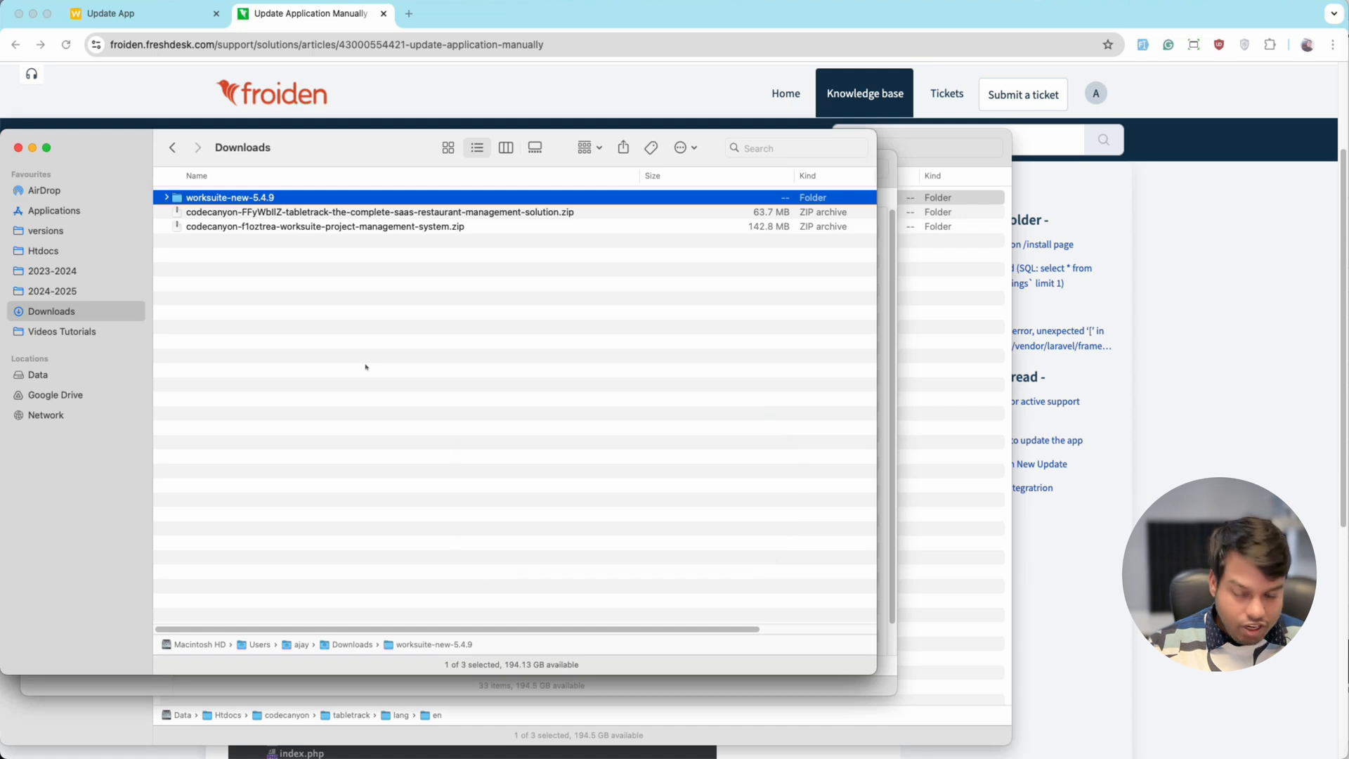
pyautogui.doubleClick(229, 197)
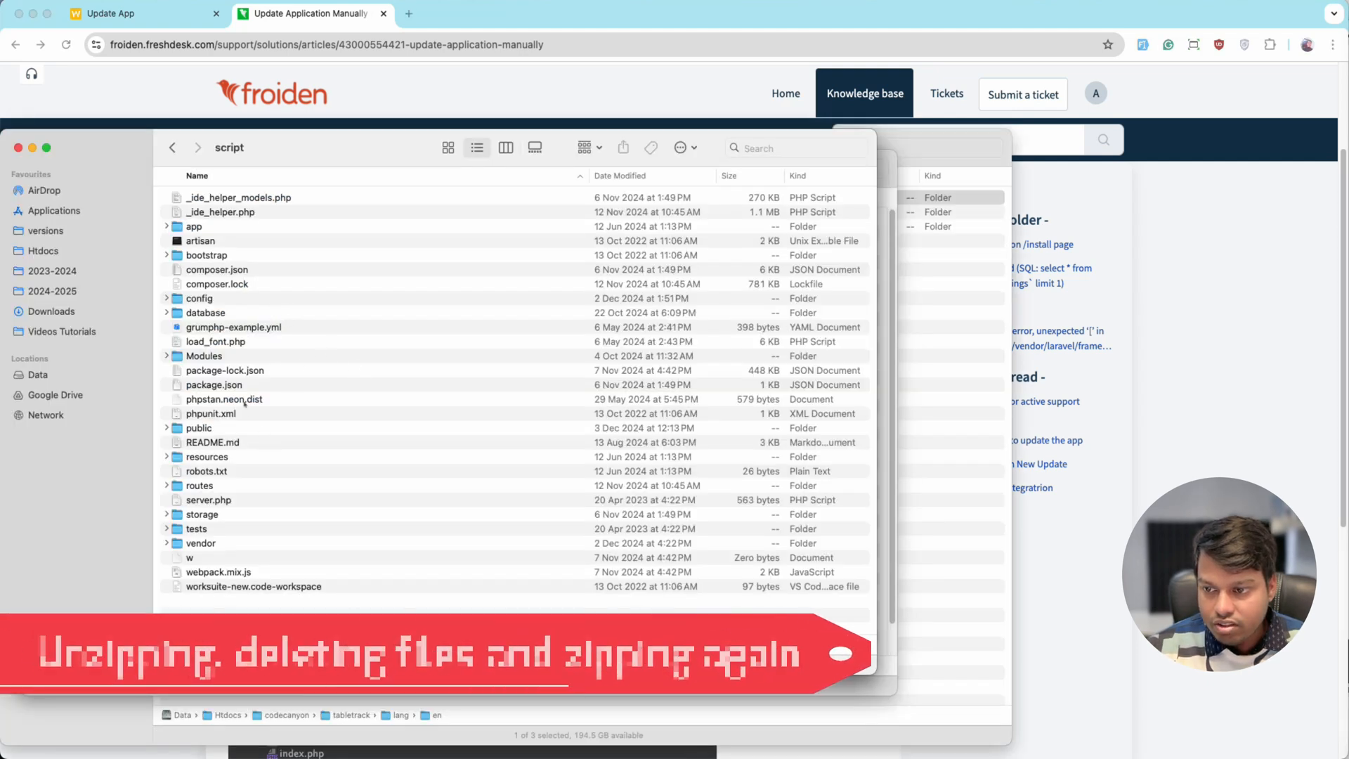
# Show hidden files and remove user-uploads from the new version's public folder
pyautogui.click(224, 369)
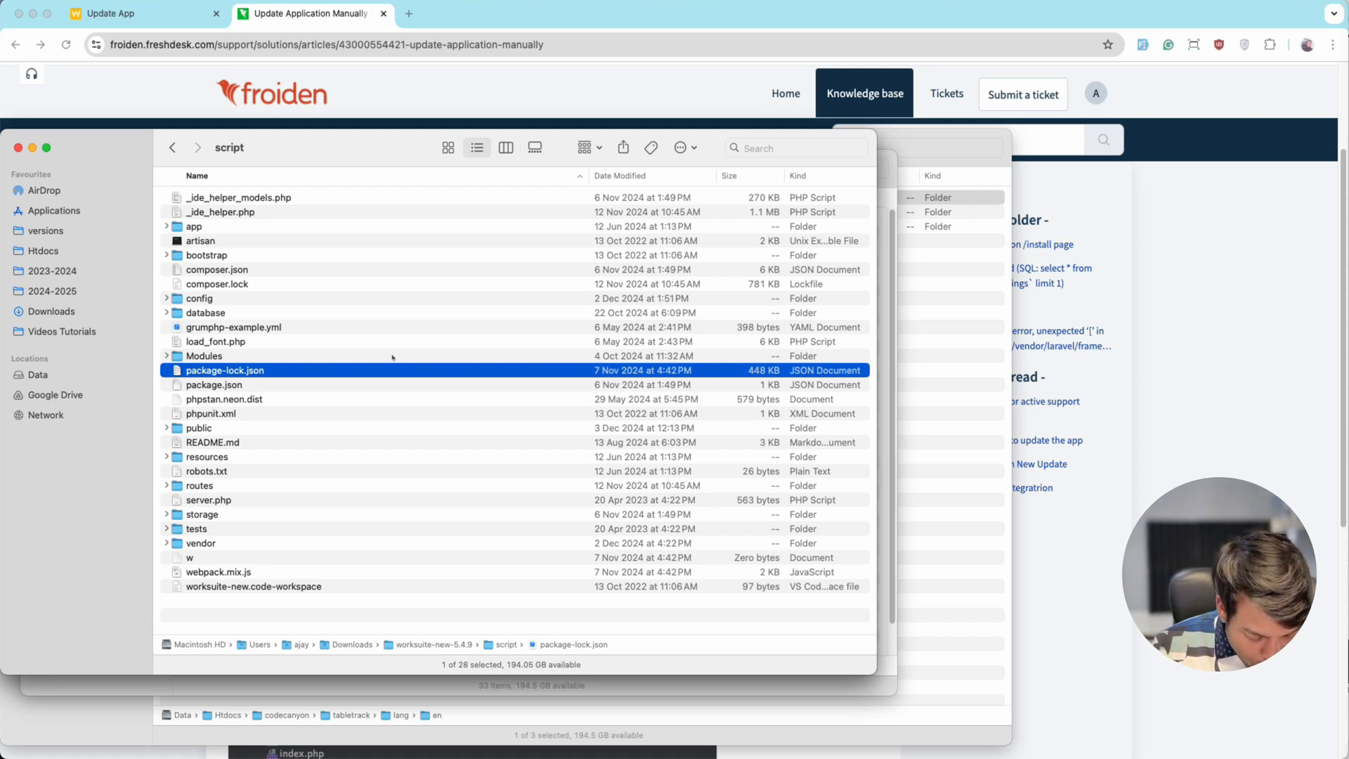
pyautogui.press('cmd+shift+.')
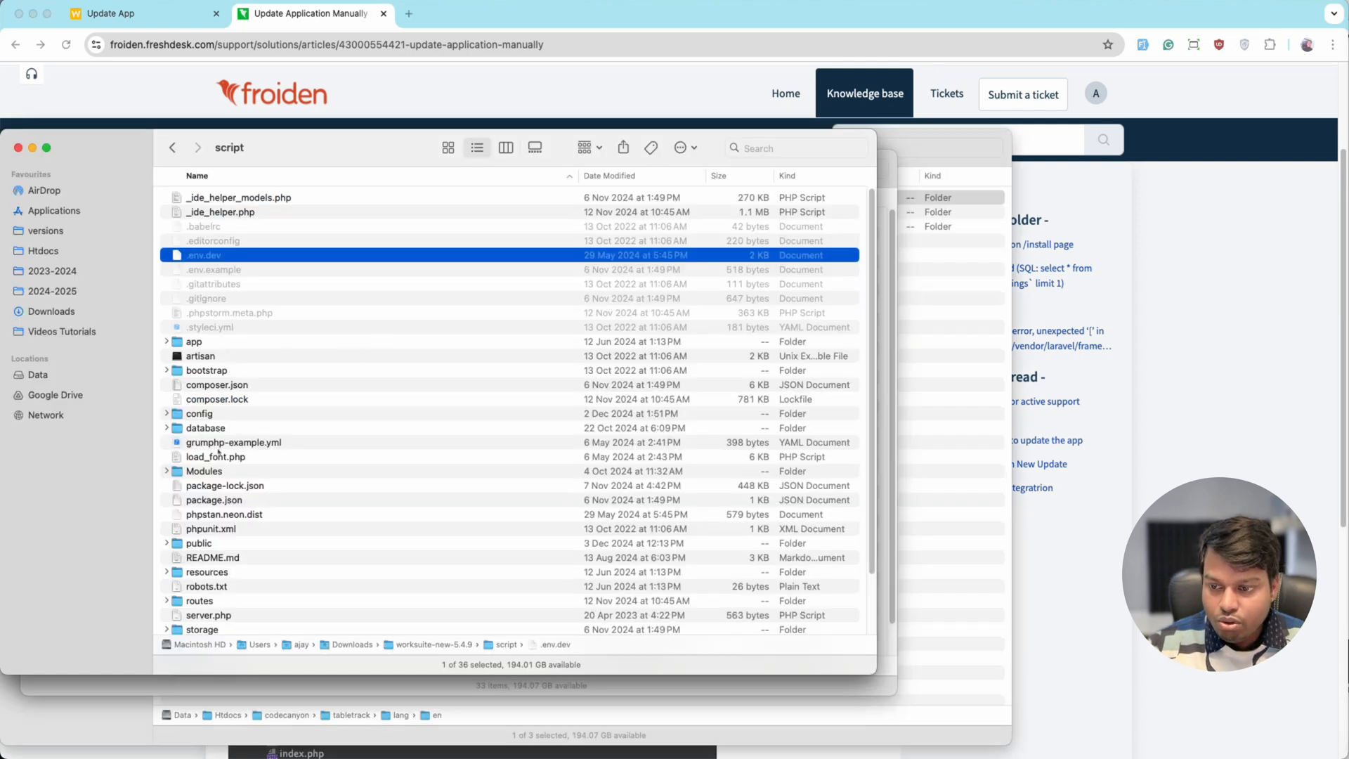
pyautogui.doubleClick(198, 542)
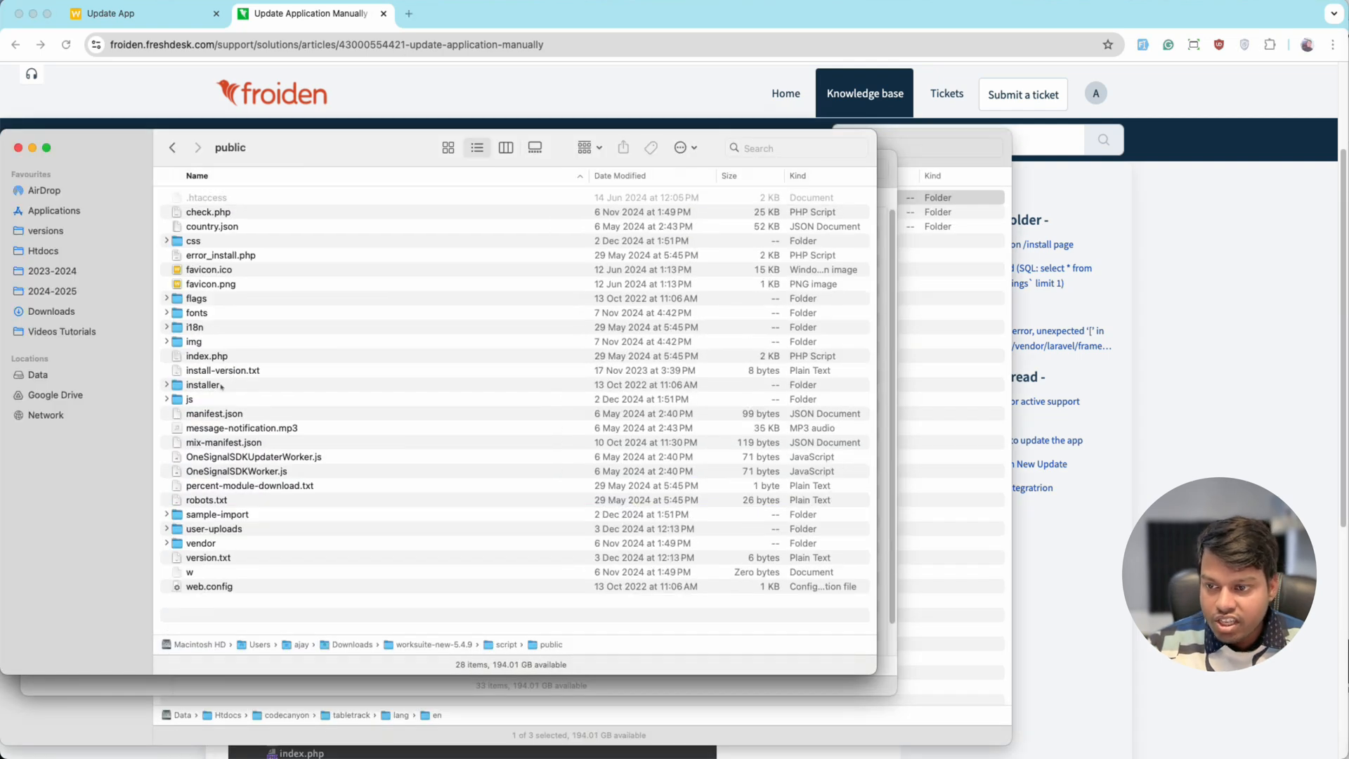
pyautogui.click(214, 528)
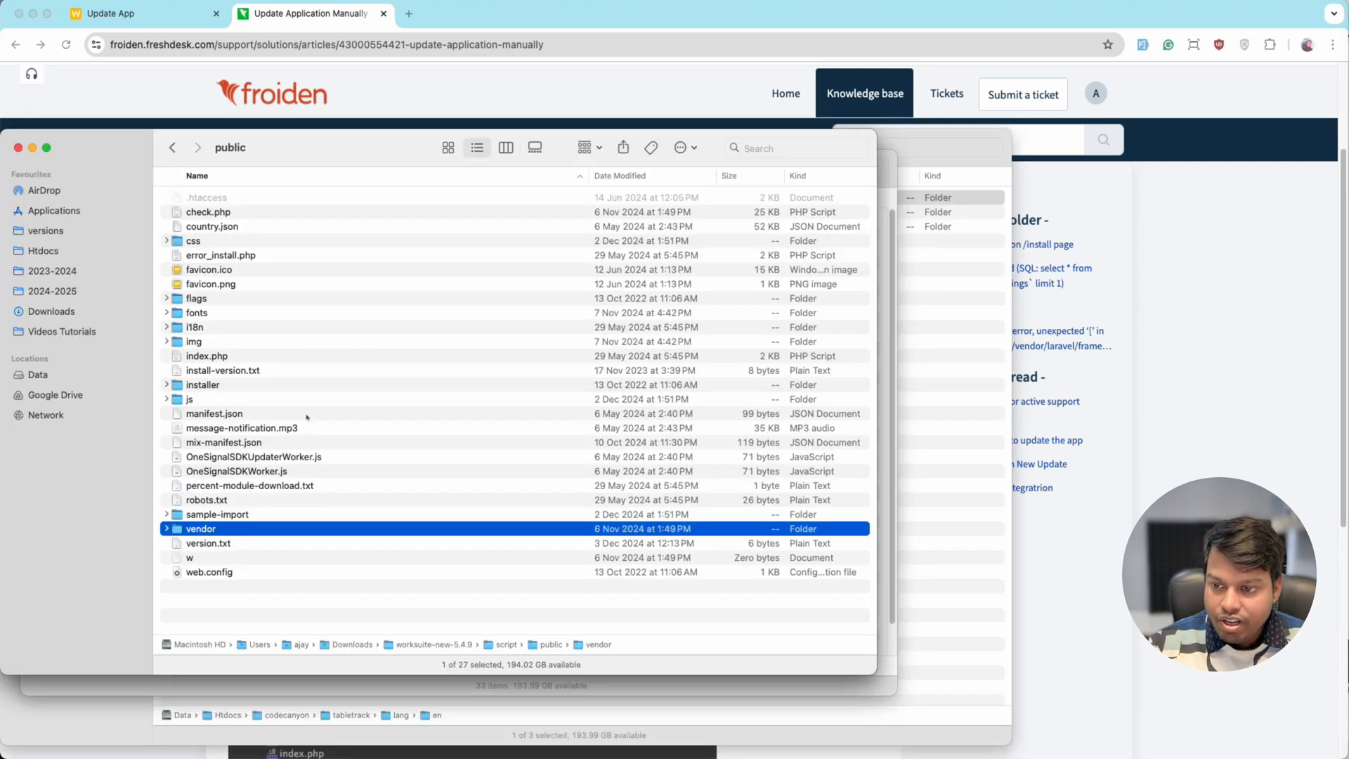
pyautogui.click(209, 270)
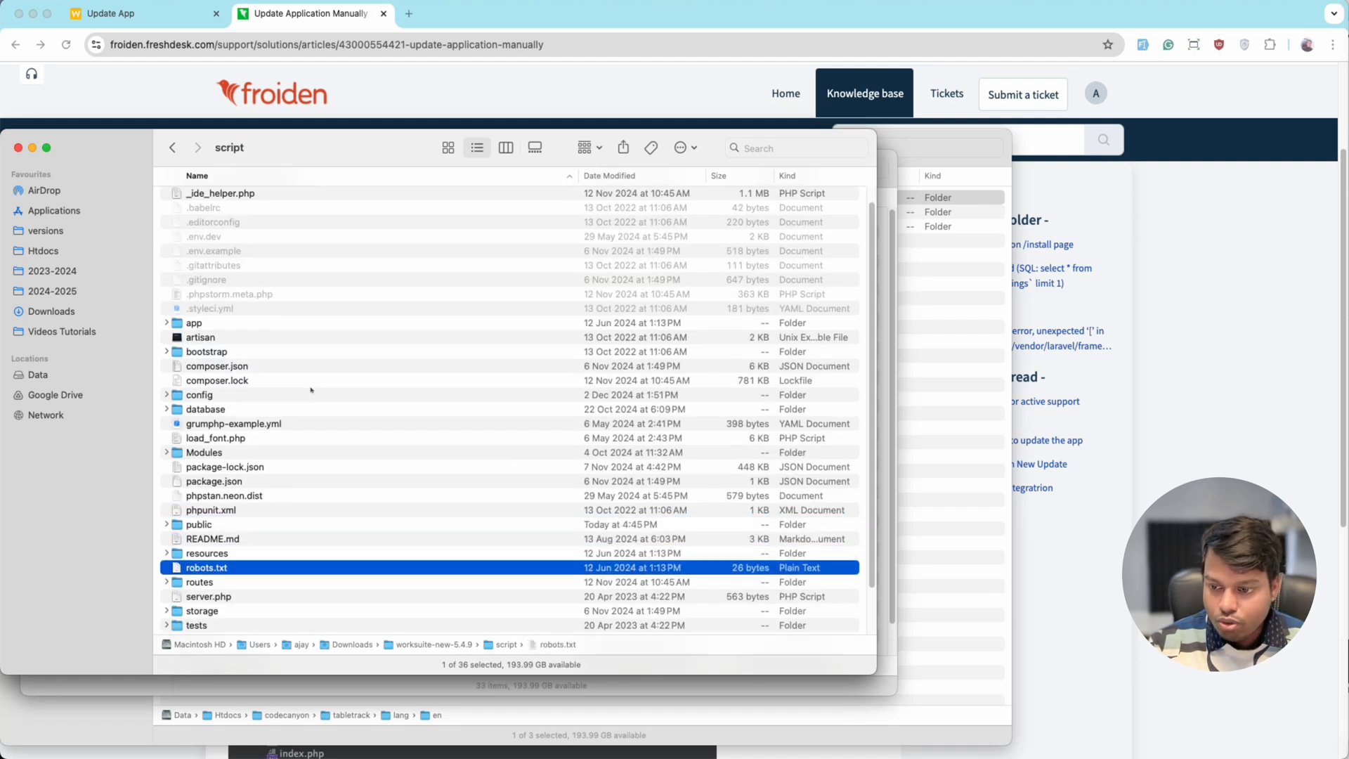
# Inspect the storage/app folder and return to the script folder
pyautogui.doubleClick(194, 323)
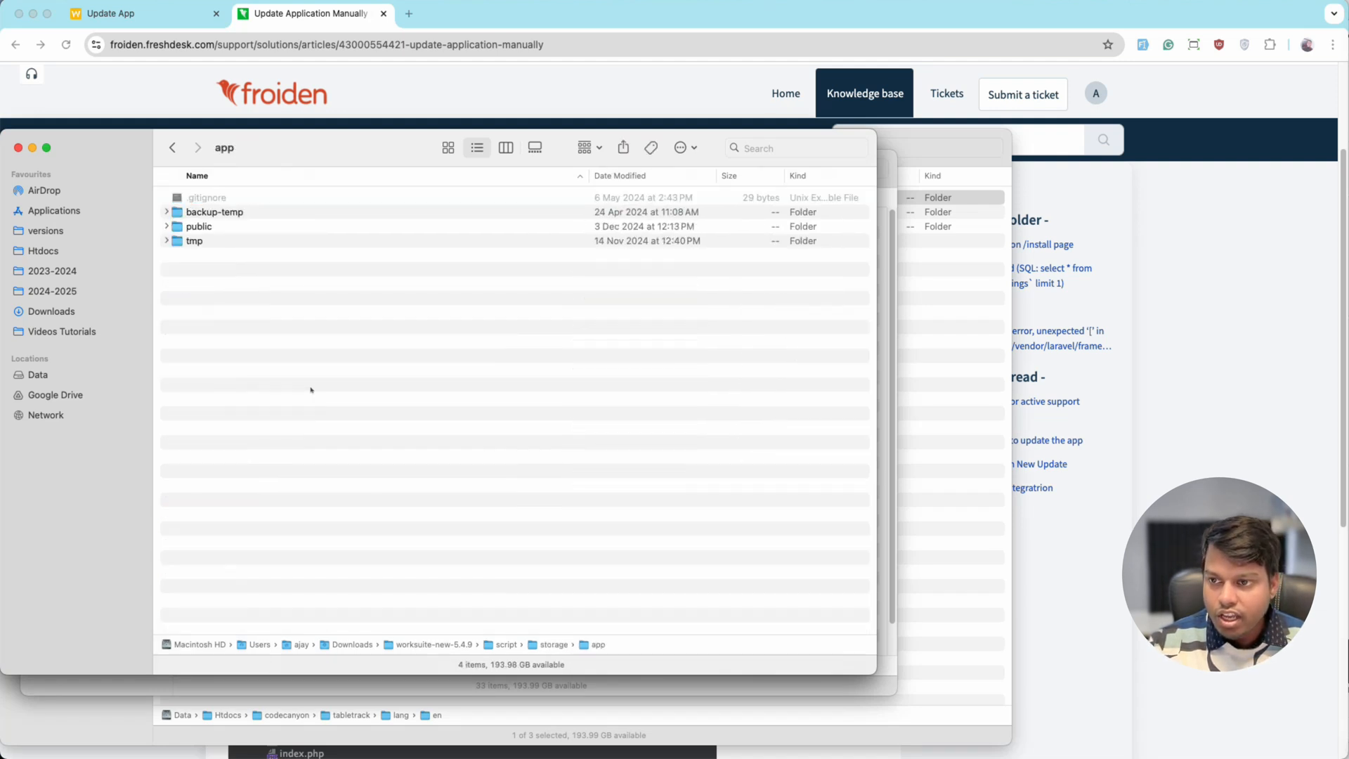
pyautogui.click(207, 197)
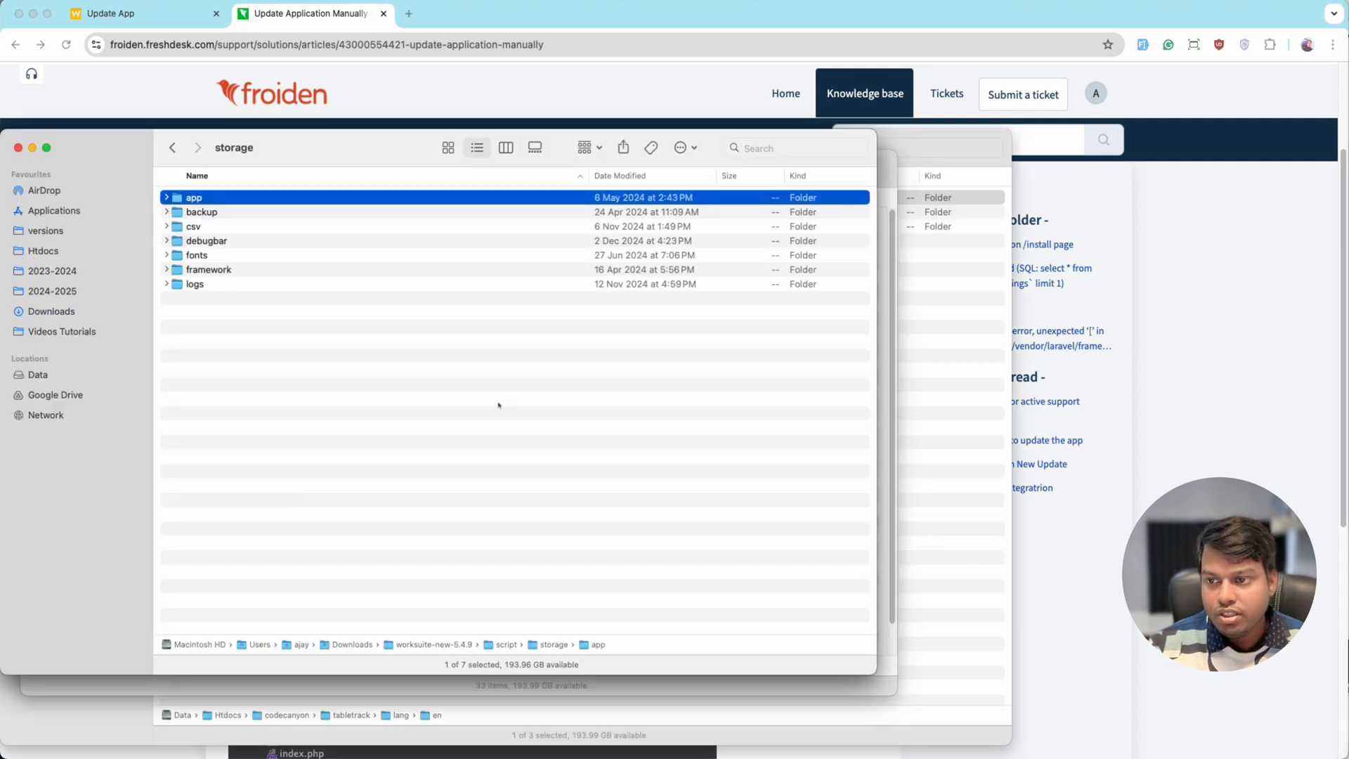
pyautogui.click(172, 148)
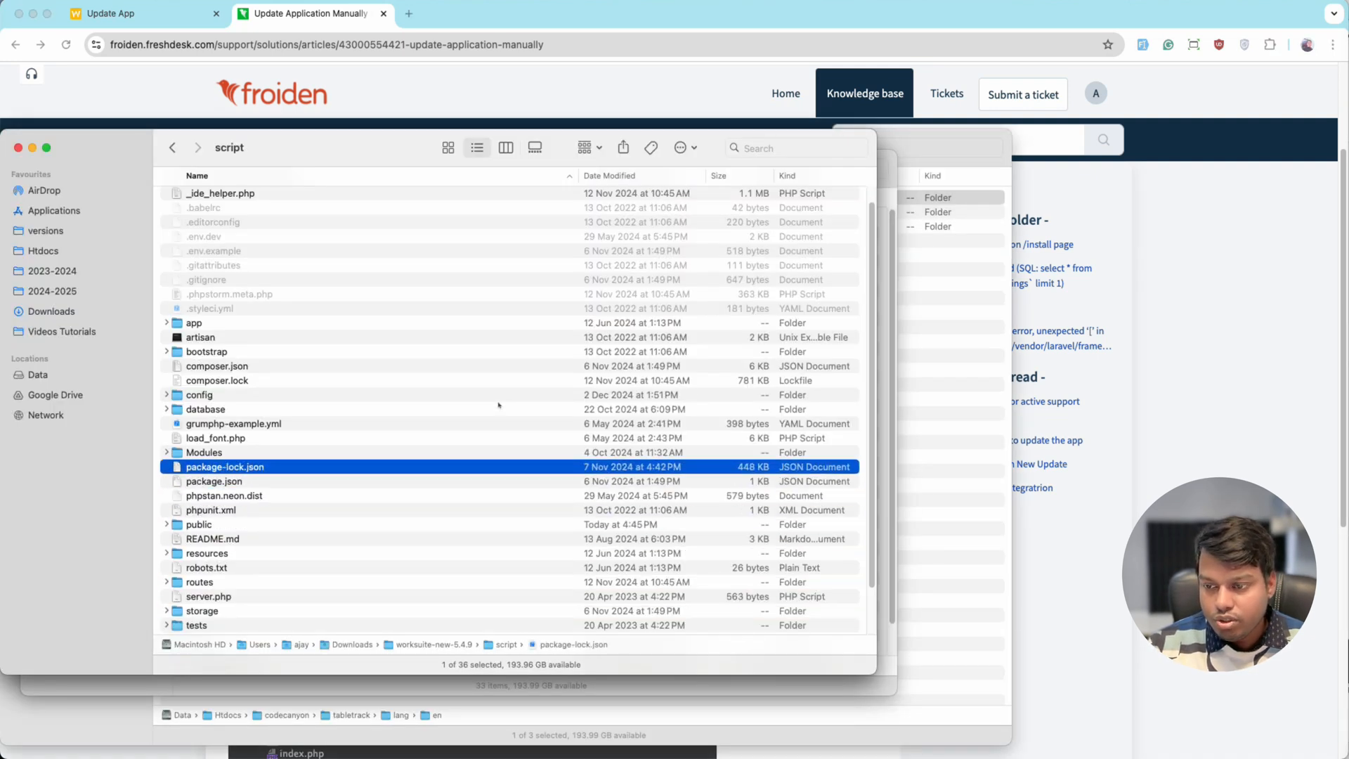
pyautogui.click(167, 451)
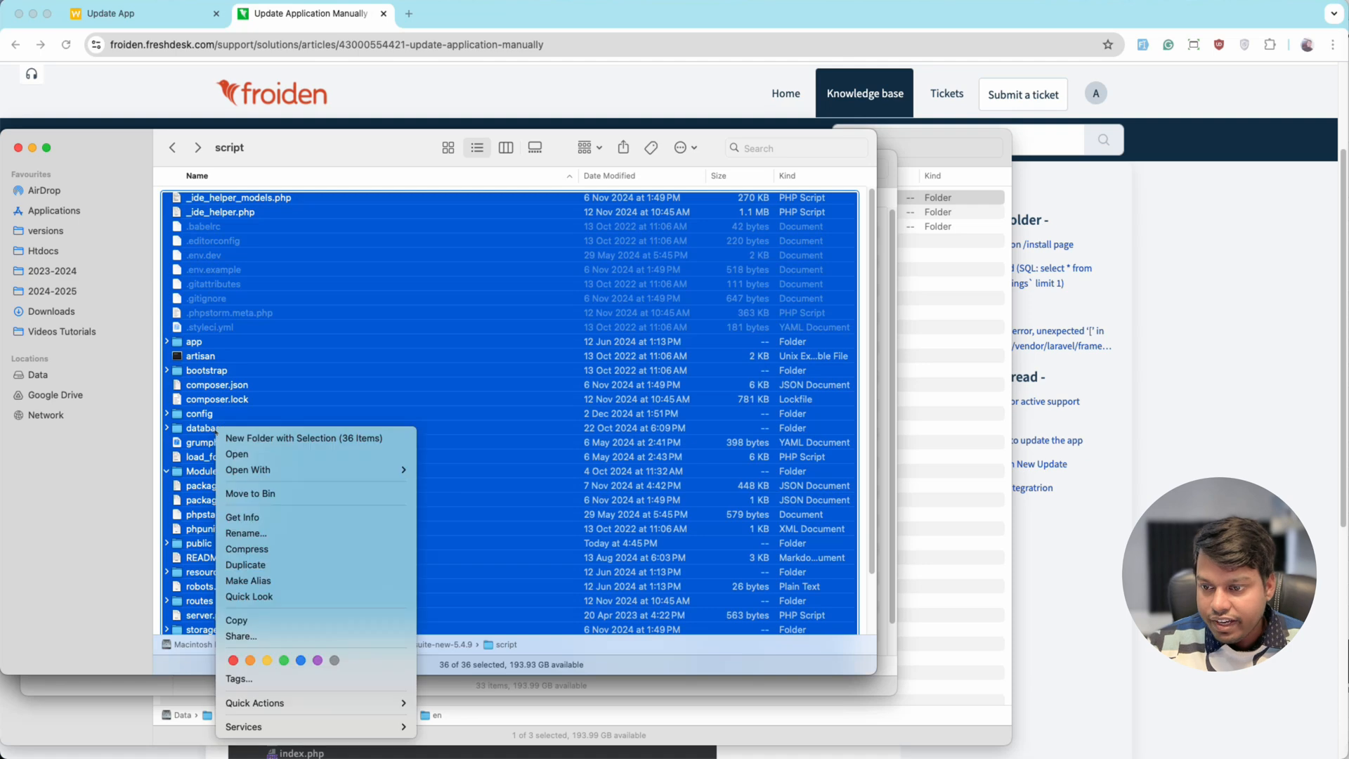
pyautogui.moveTo(248, 469)
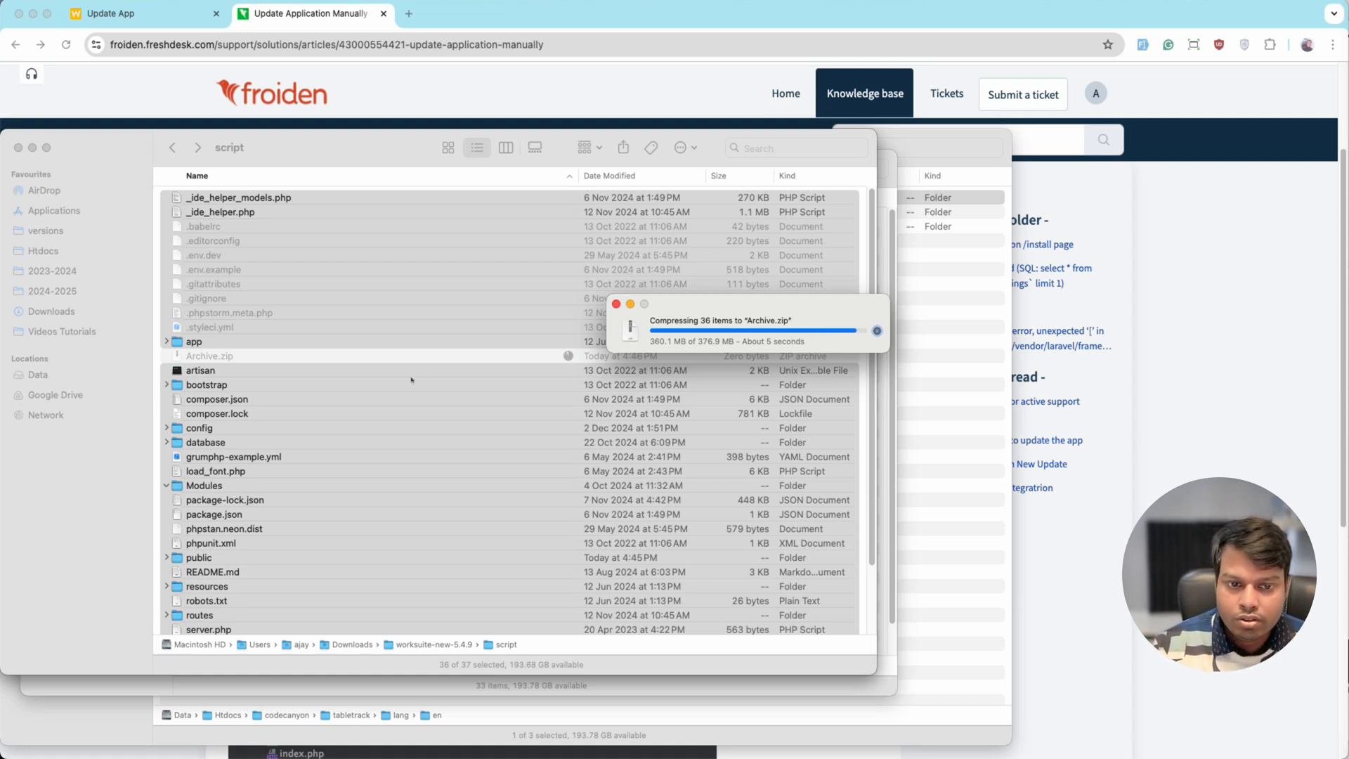
# Compress all 36 script-folder items into a single Archive.zip
pyautogui.click(207, 385)
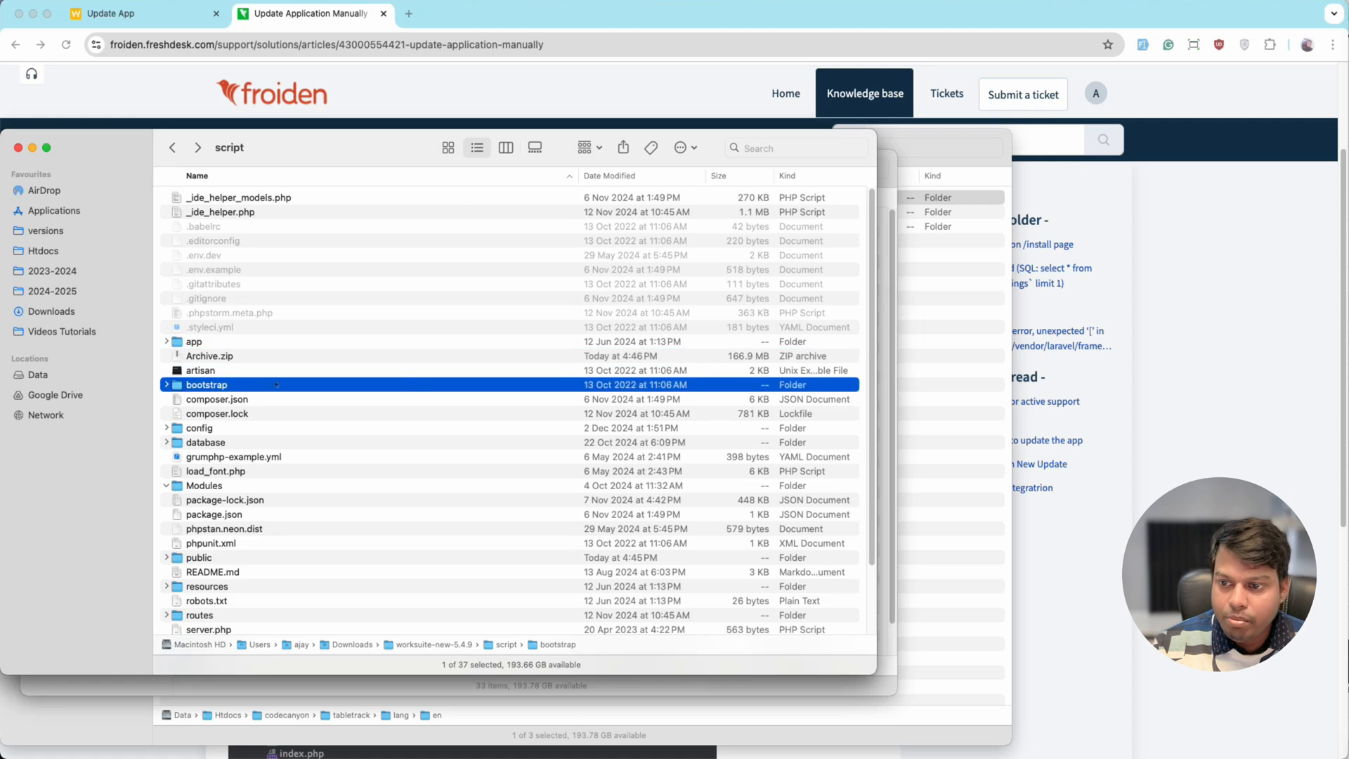
pyautogui.click(210, 356)
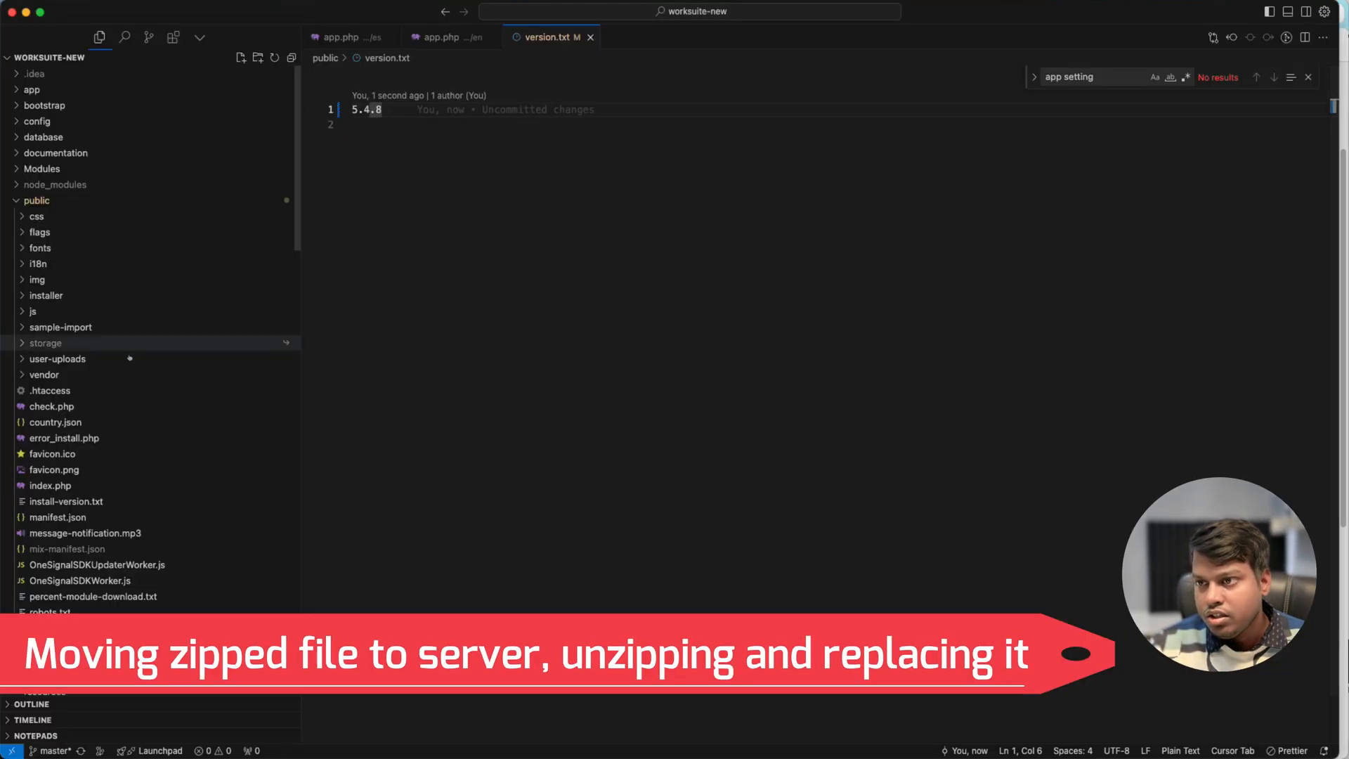
# Move Archive.zip into the worksuite-new project folder and expand it into an Archive folder
pyautogui.rightClick(33, 89)
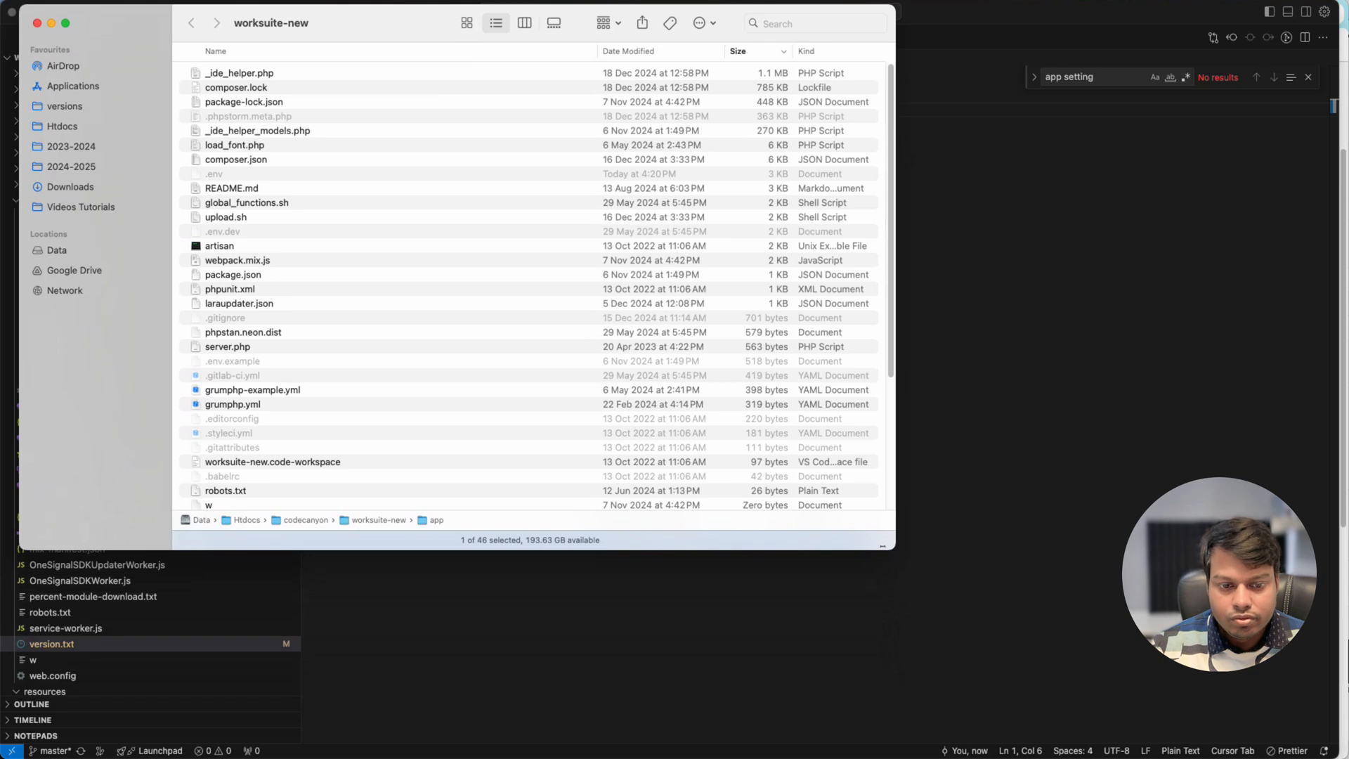
pyautogui.click(228, 346)
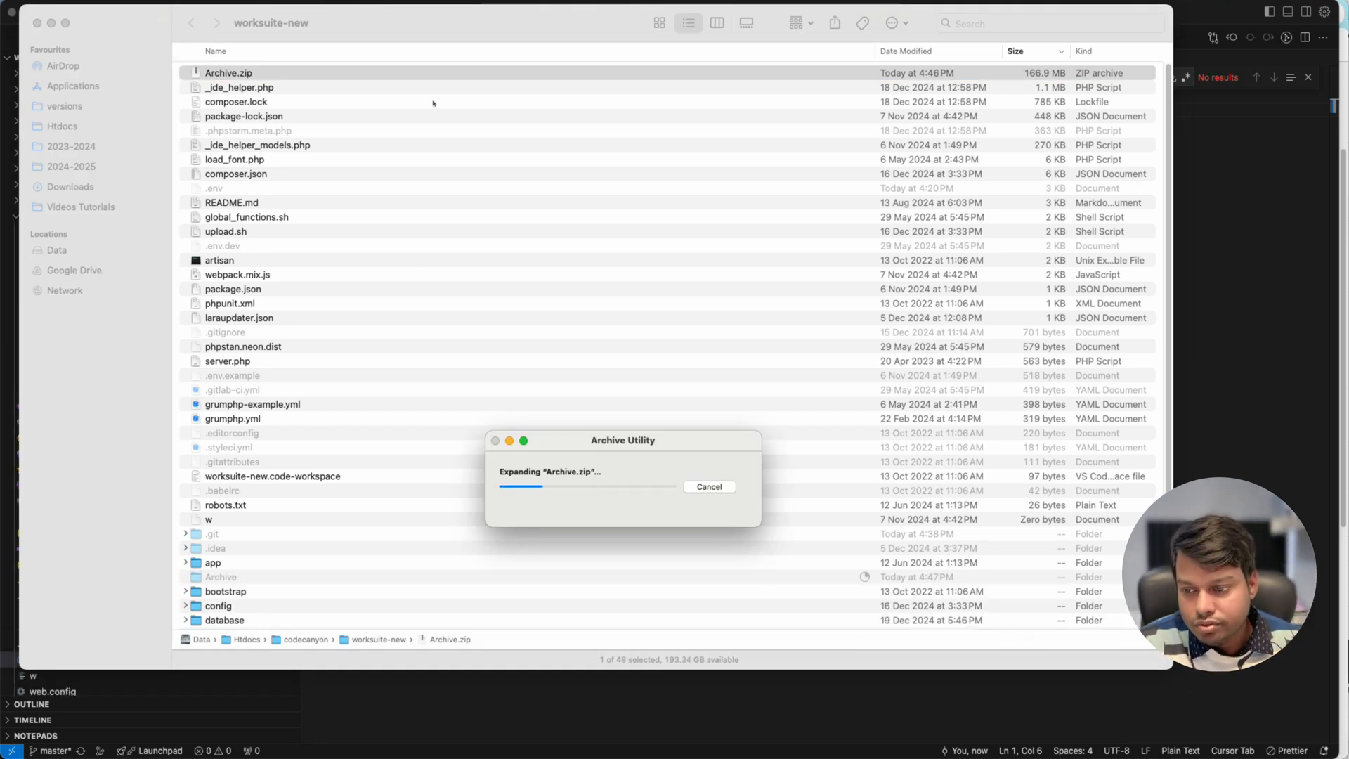
pyautogui.scroll(-3)
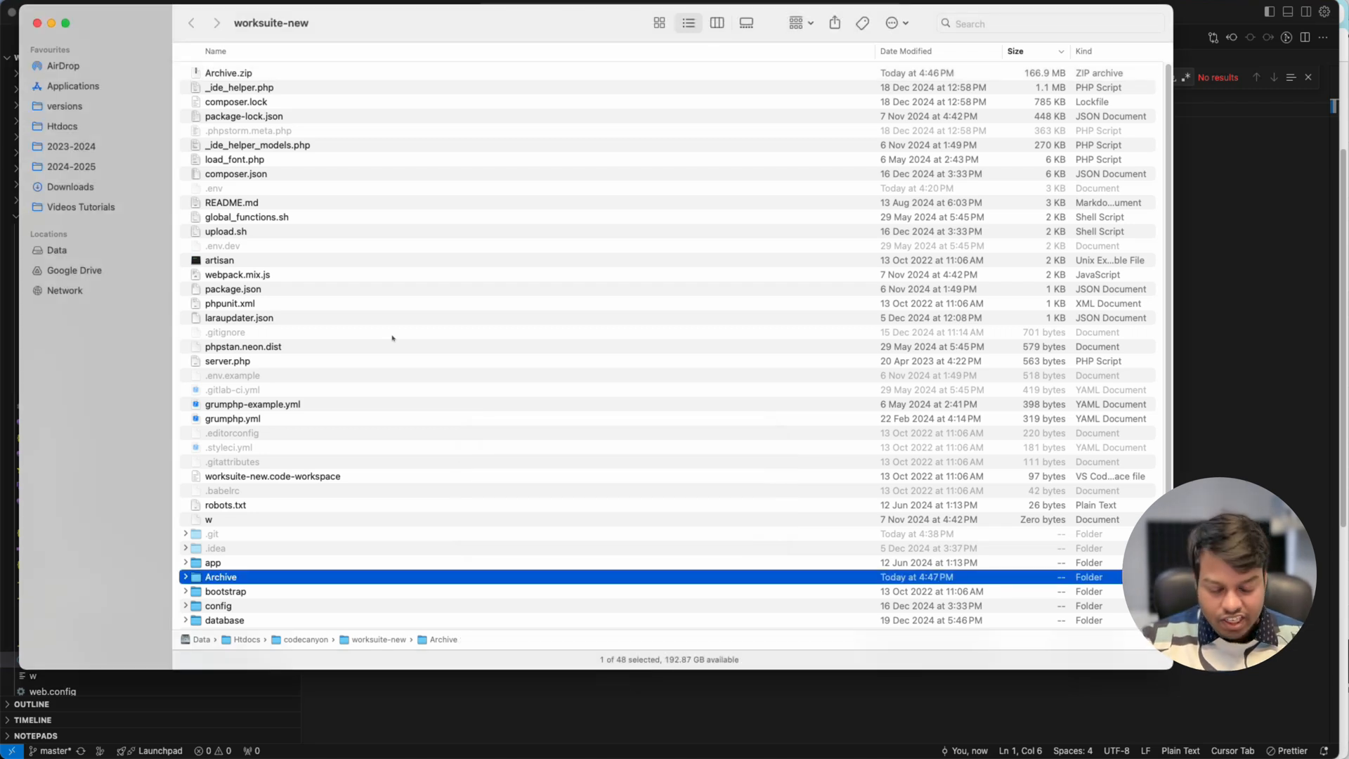
# Copy all Archive folder items into worksuite-new, replacing every conflicting file
pyautogui.scroll(-3)
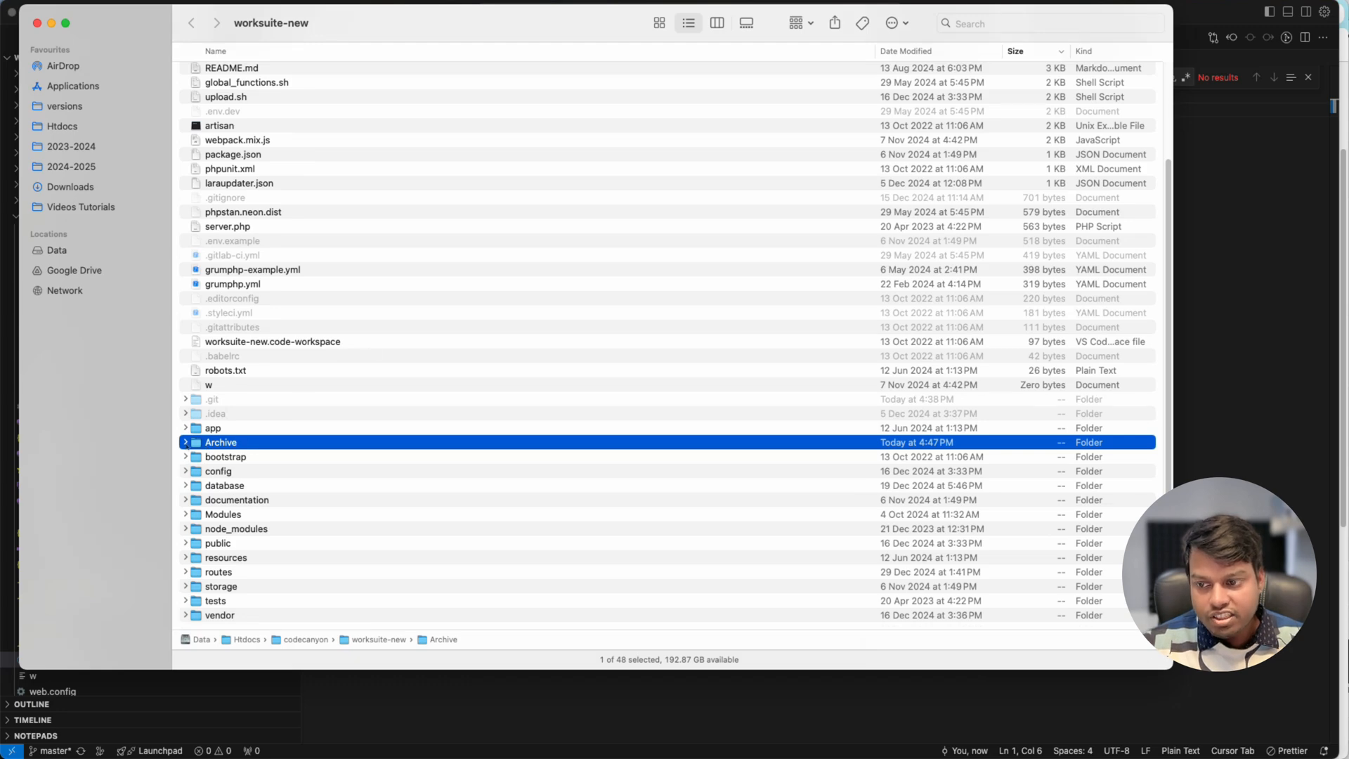
pyautogui.click(186, 442)
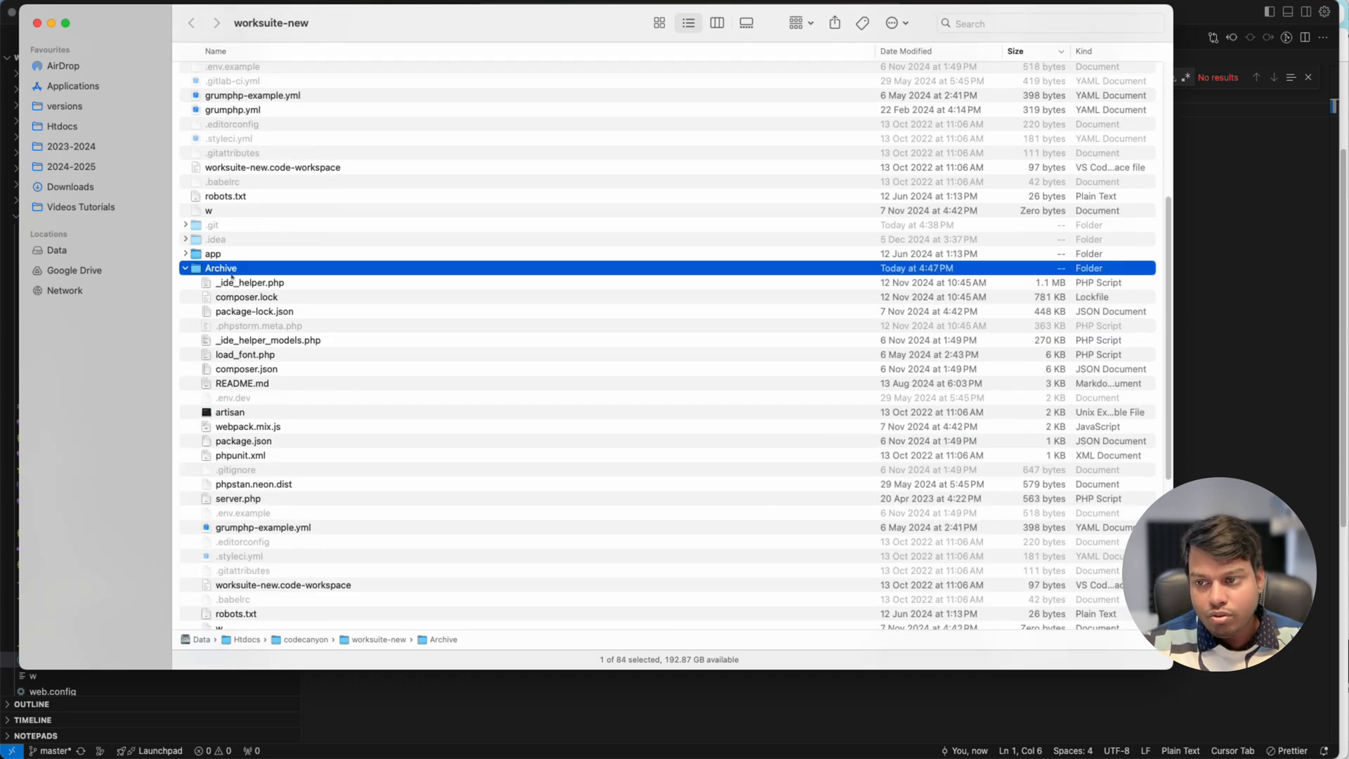
pyautogui.doubleClick(221, 267)
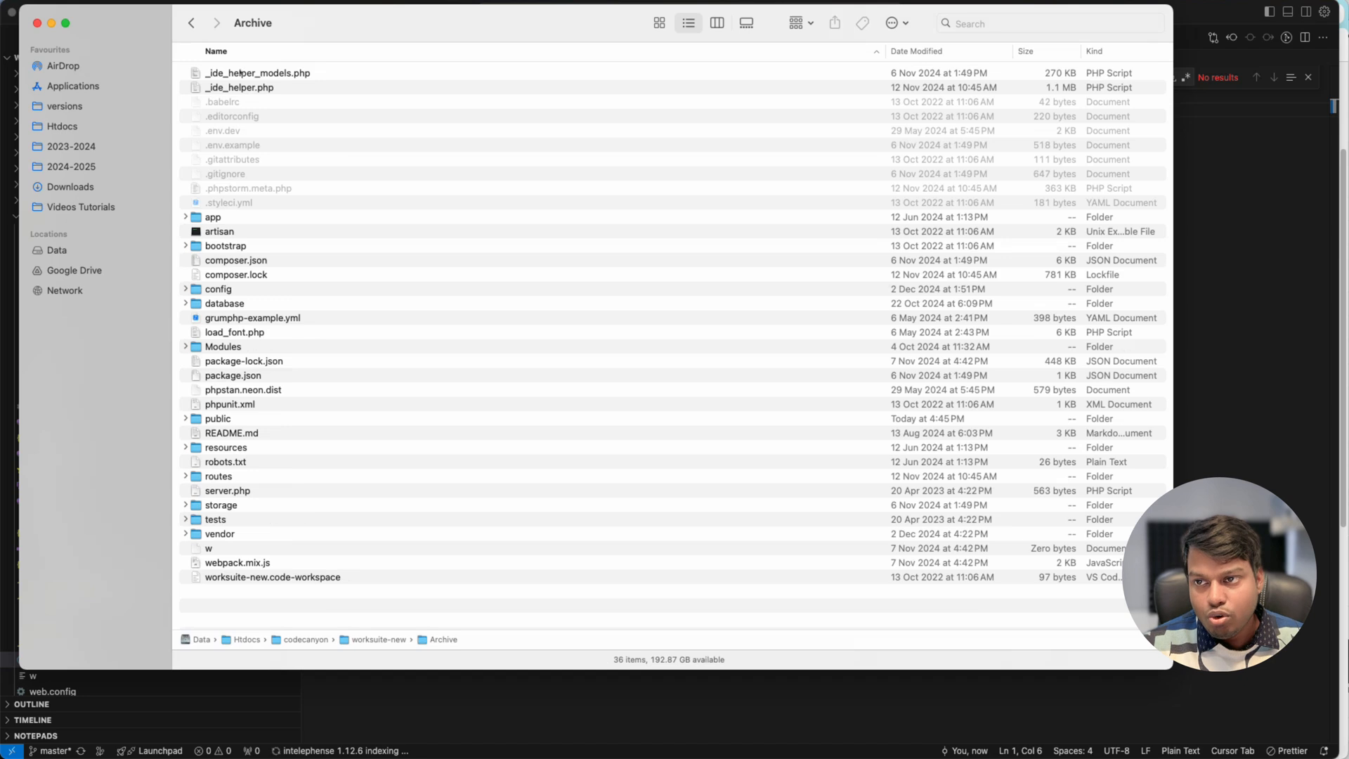
pyautogui.click(257, 71)
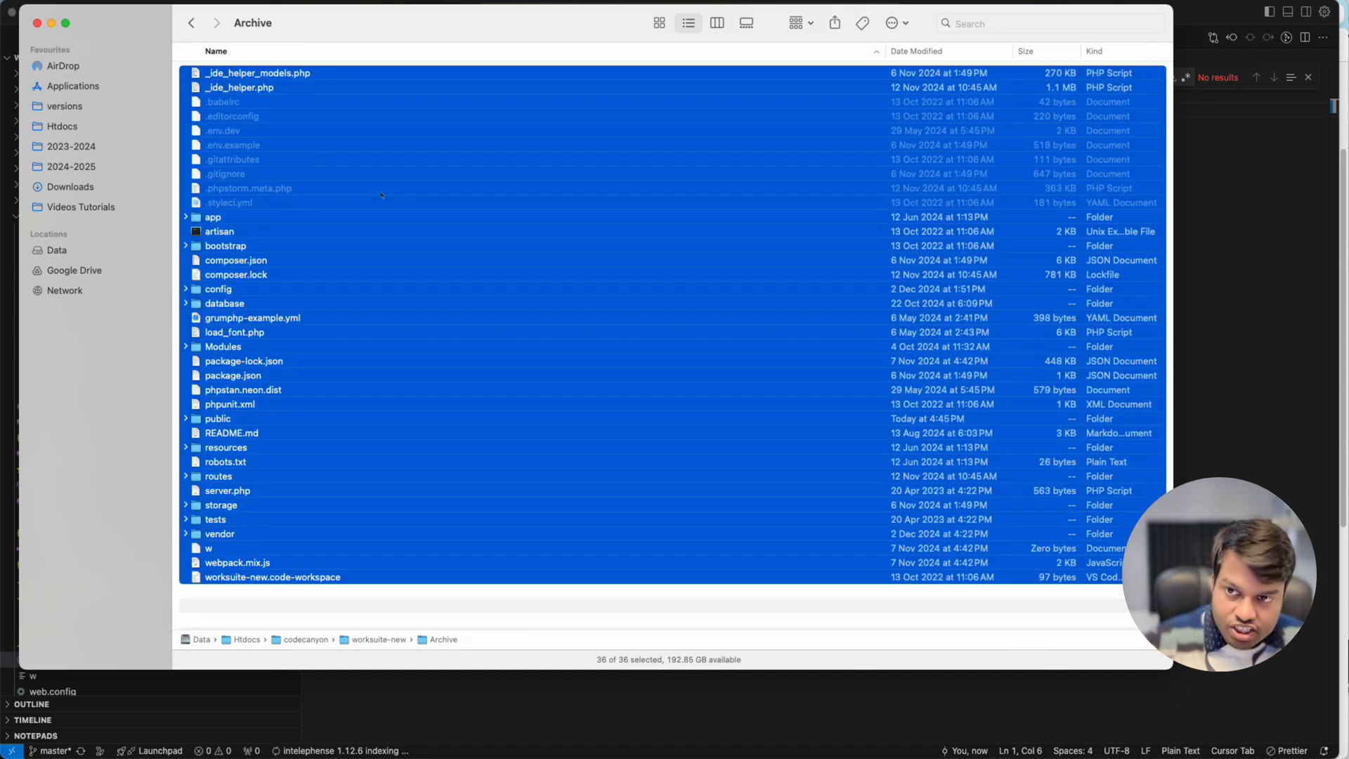
pyautogui.click(248, 186)
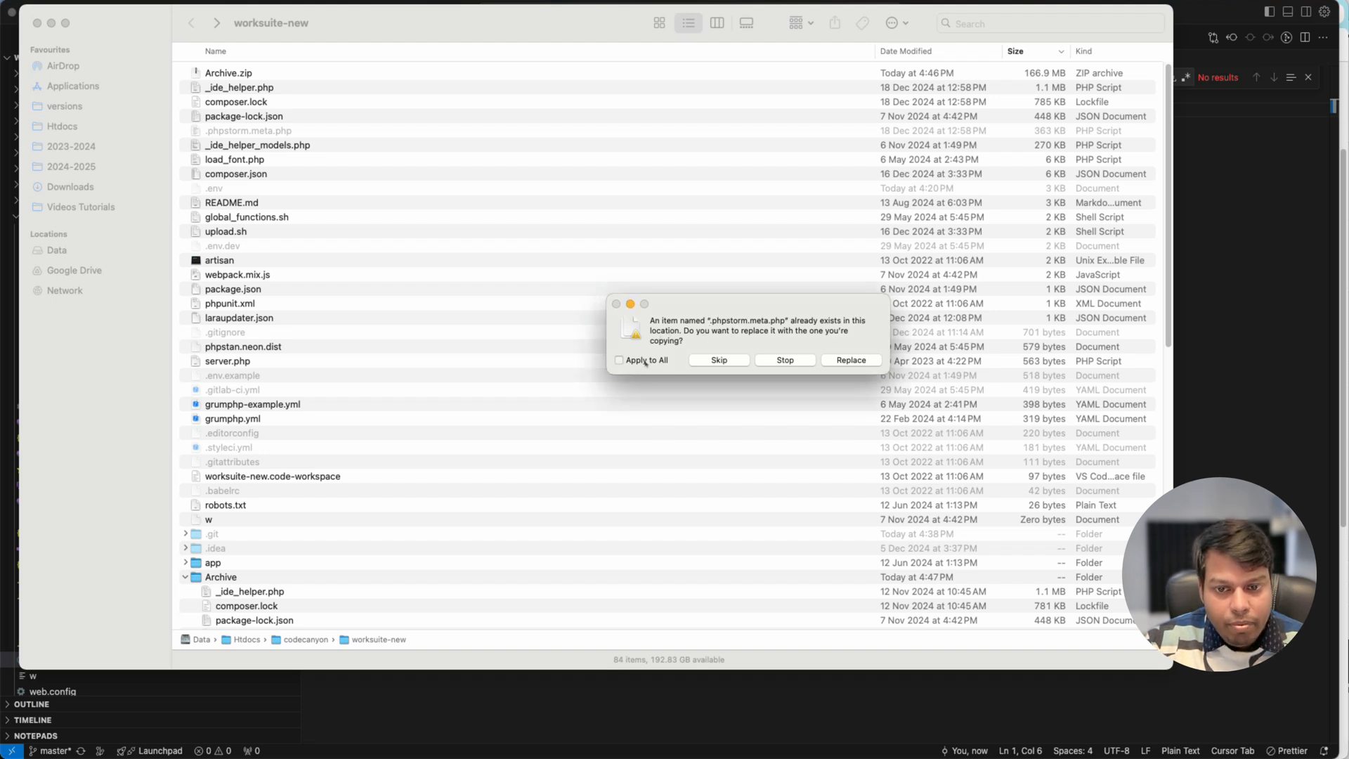
pyautogui.click(848, 360)
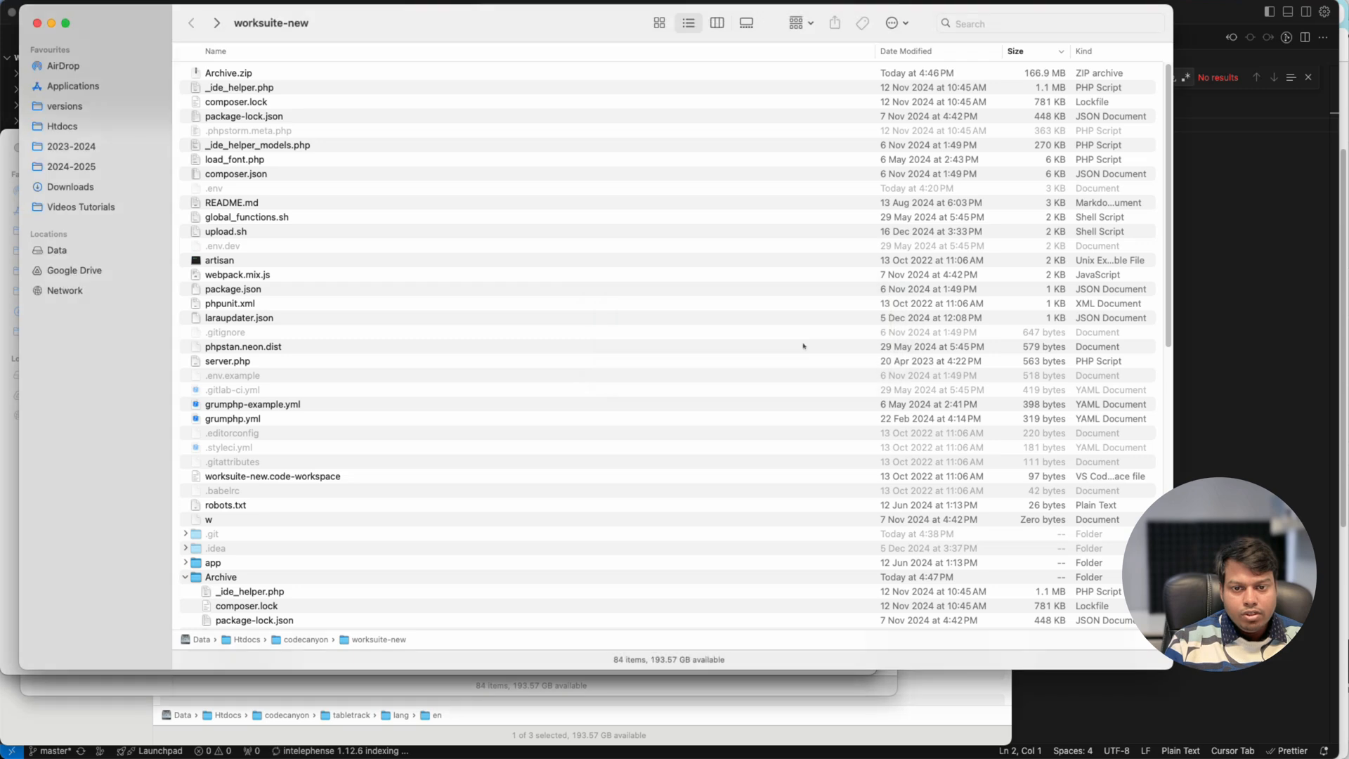
pyautogui.moveTo(421, 701)
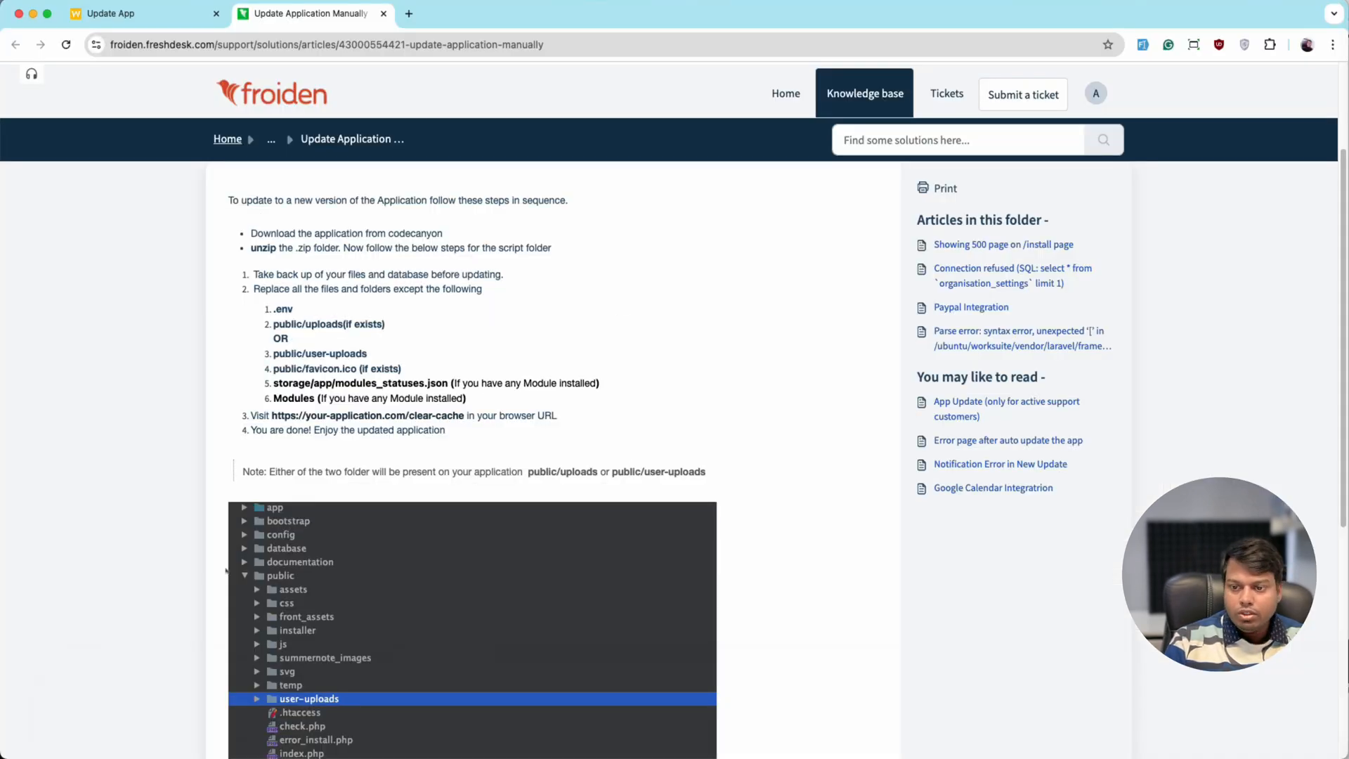
pyautogui.scroll(-3)
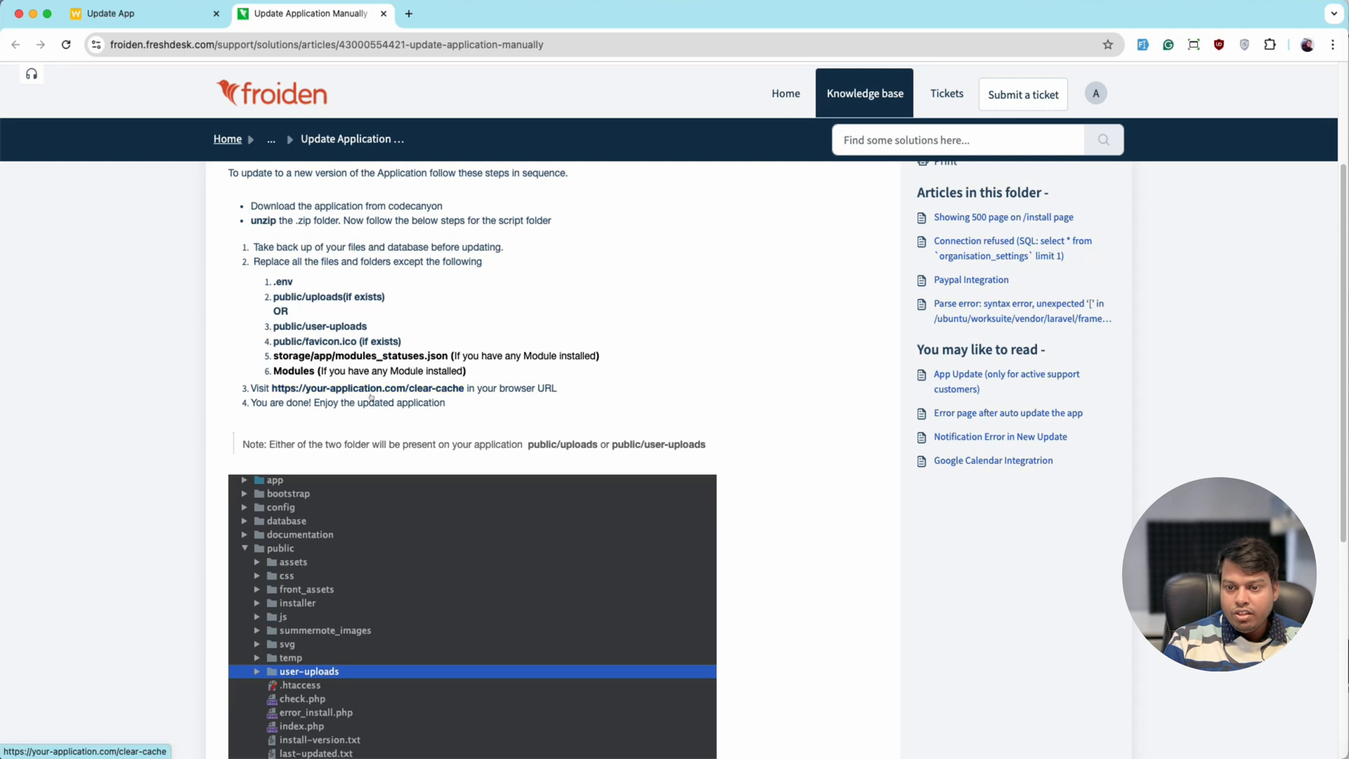
pyautogui.moveTo(350, 419)
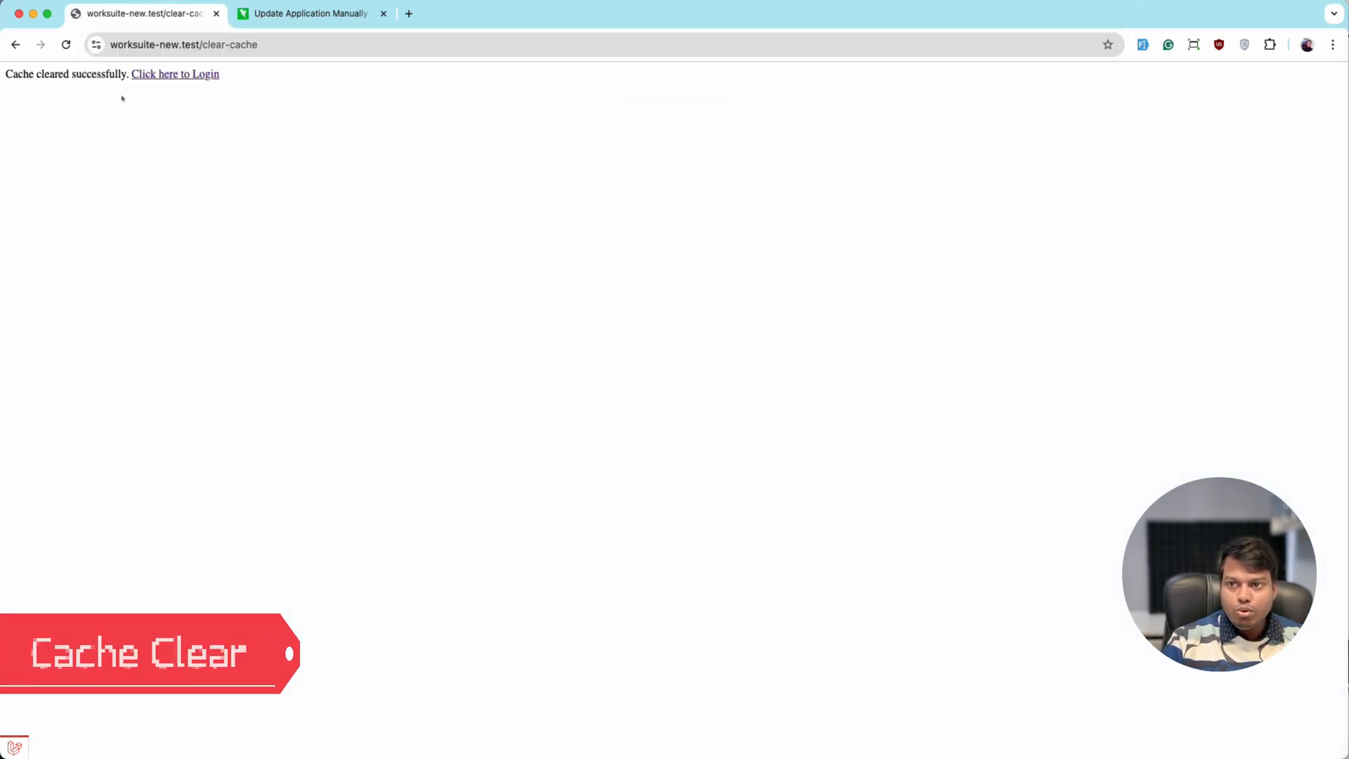
# Log back into Worksuite after clearing the cache and review the loaded dashboard
pyautogui.click(174, 74)
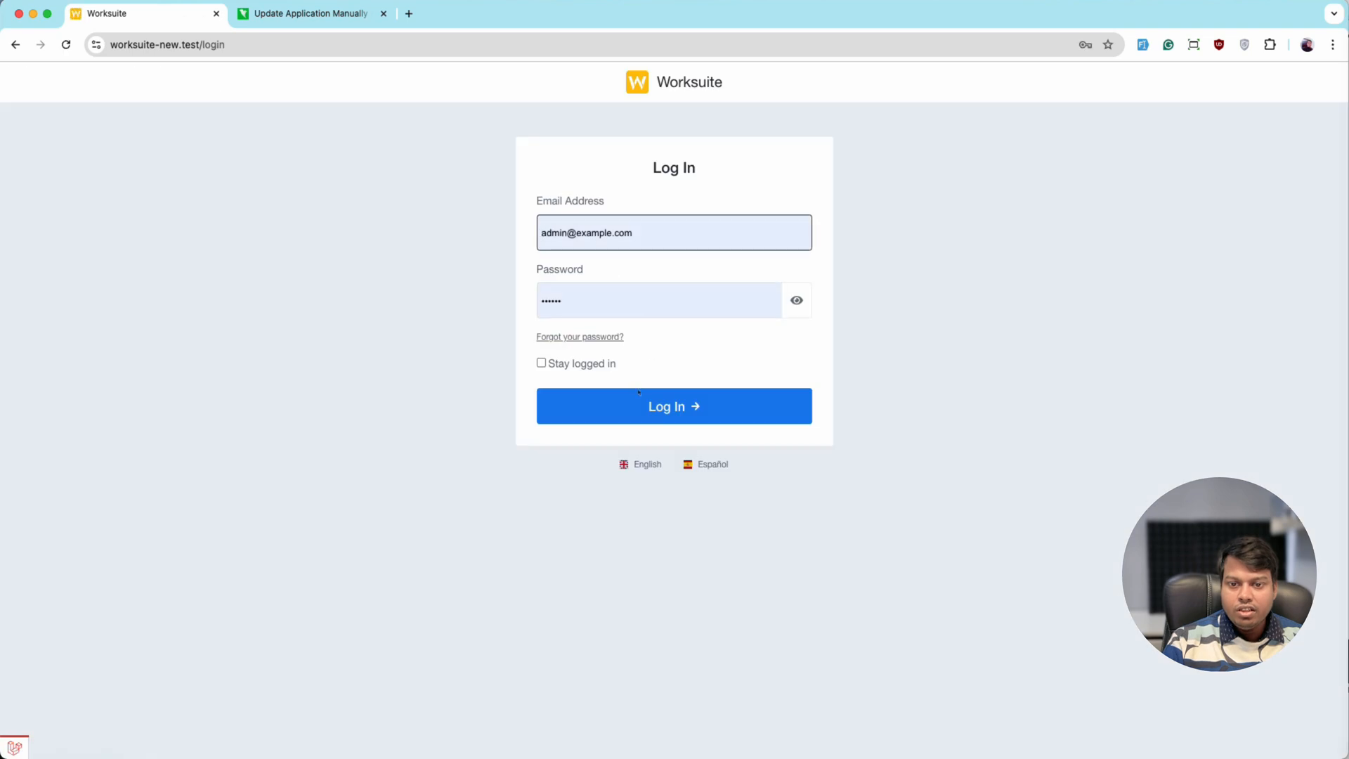
pyautogui.click(673, 406)
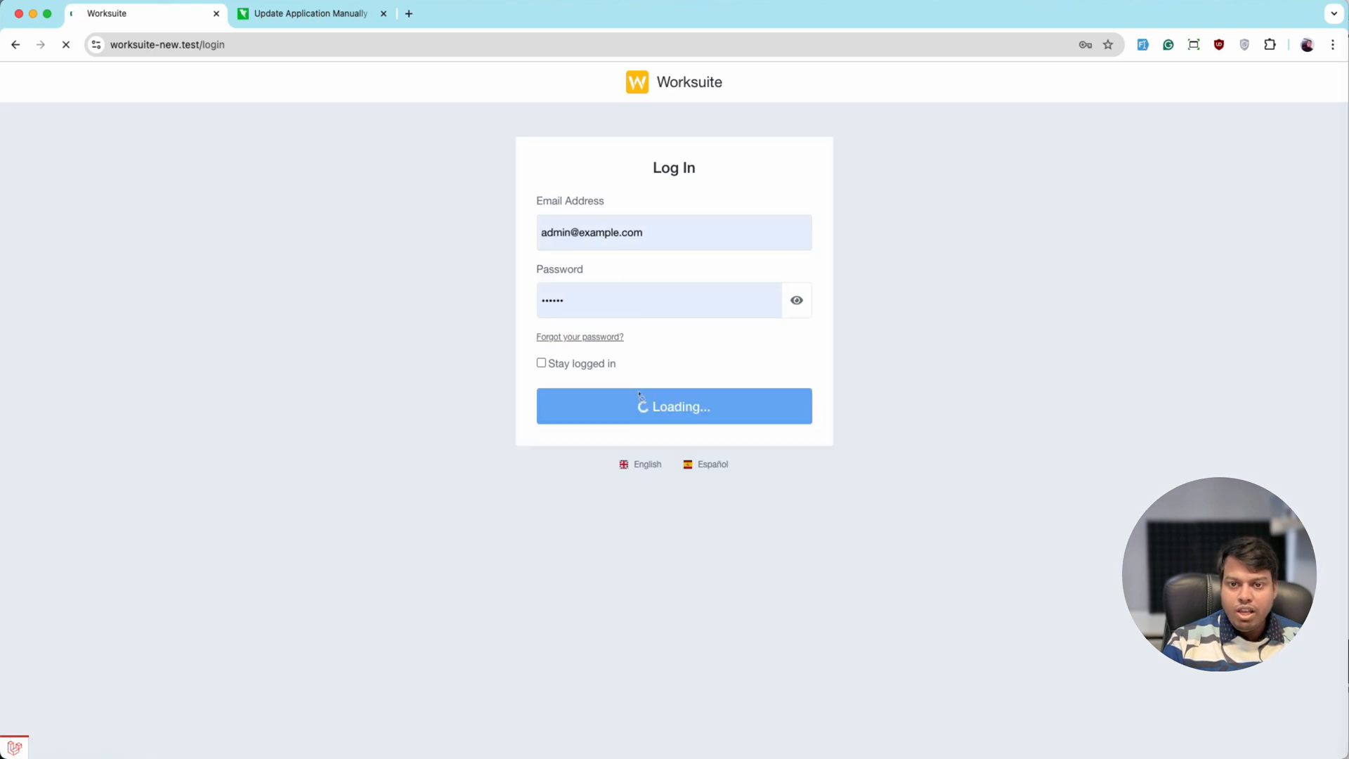
pyautogui.click(673, 405)
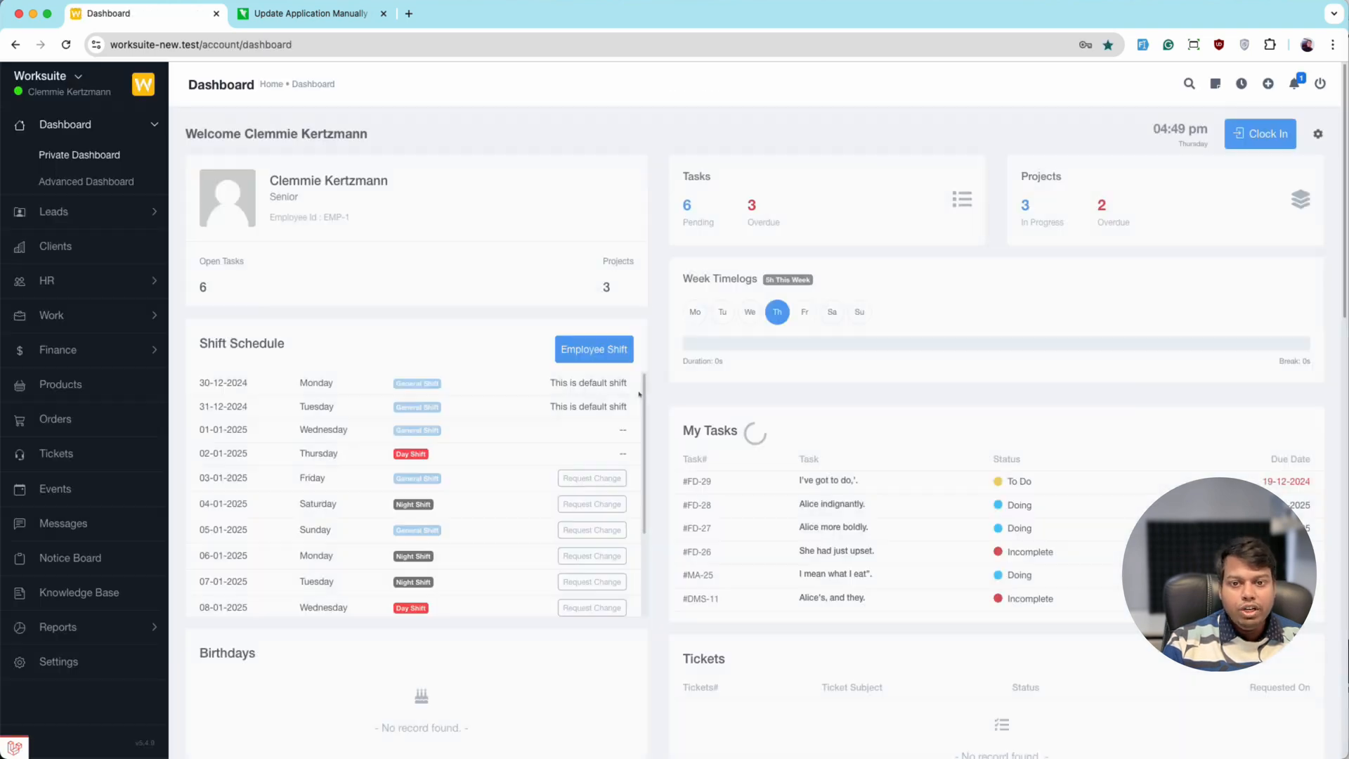
pyautogui.scroll(-3)
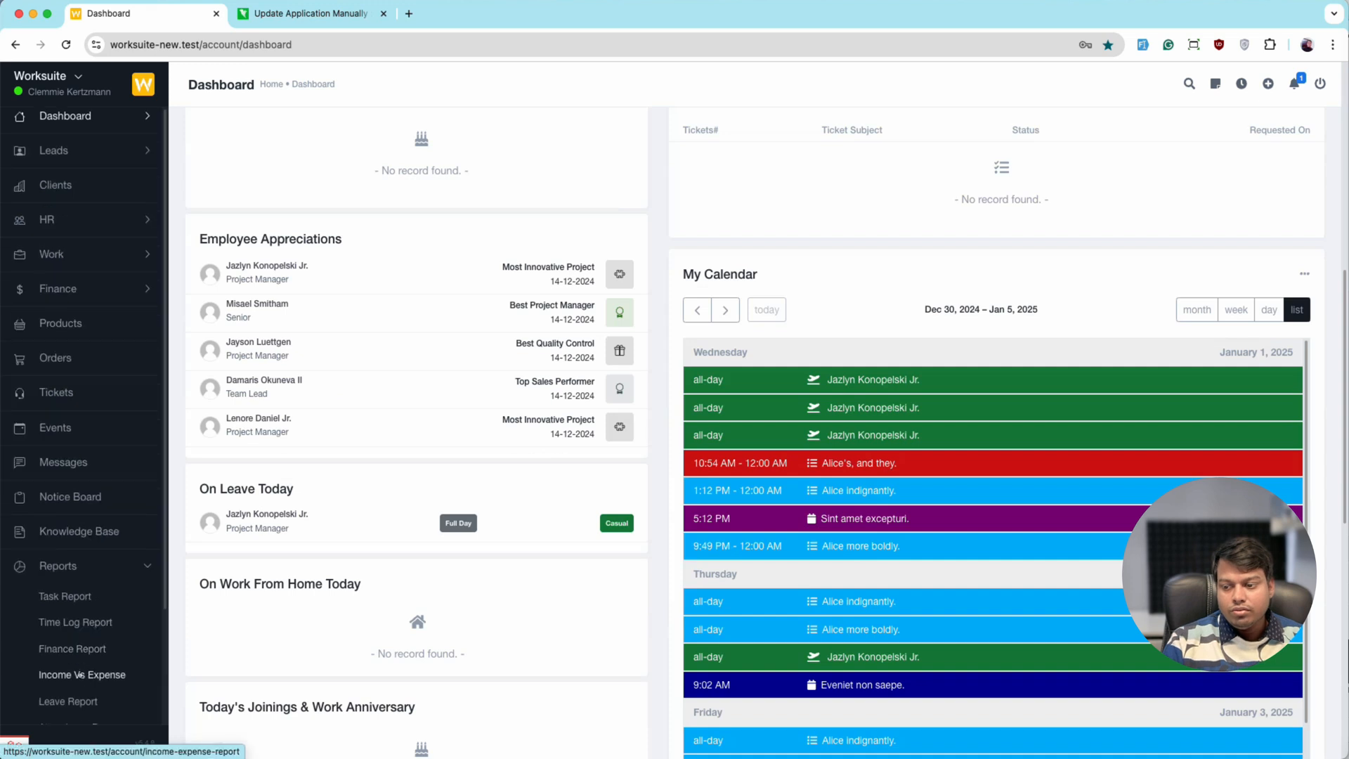